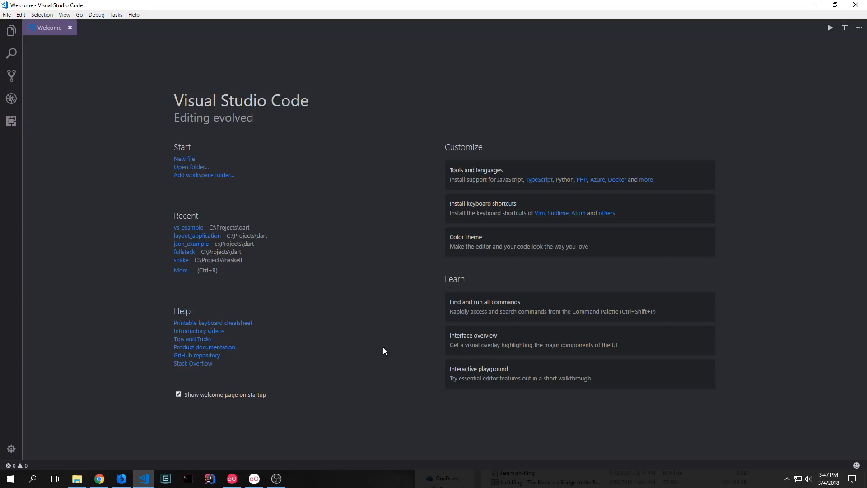
pyautogui.moveTo(77, 29)
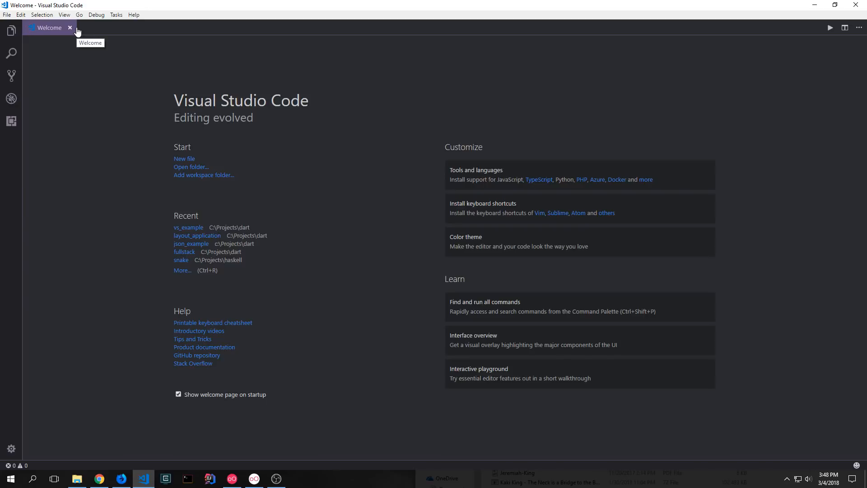
# Switch to Firefox's SWAPI tab and scroll through the sample Luke Skywalker JSON result
pyautogui.click(121, 478)
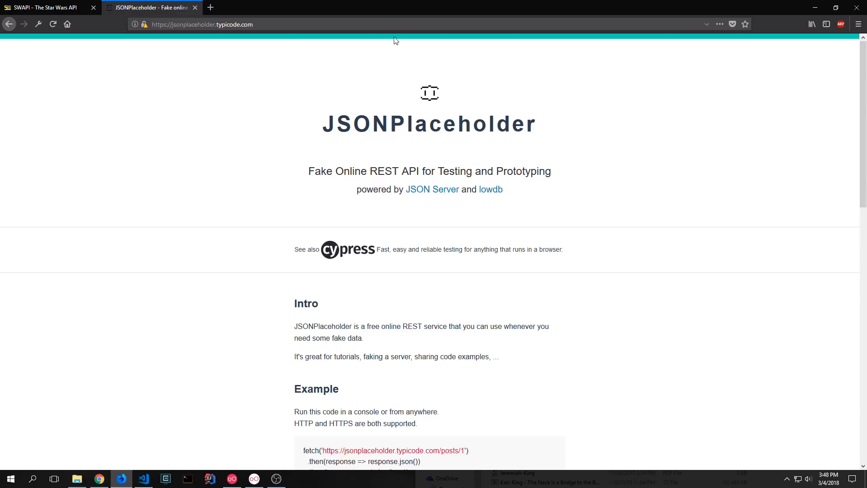
pyautogui.moveTo(352, 141)
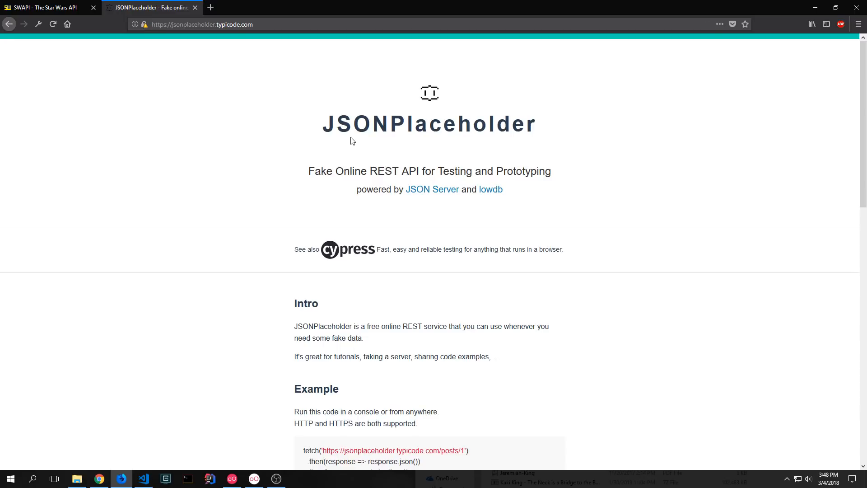
pyautogui.click(47, 7)
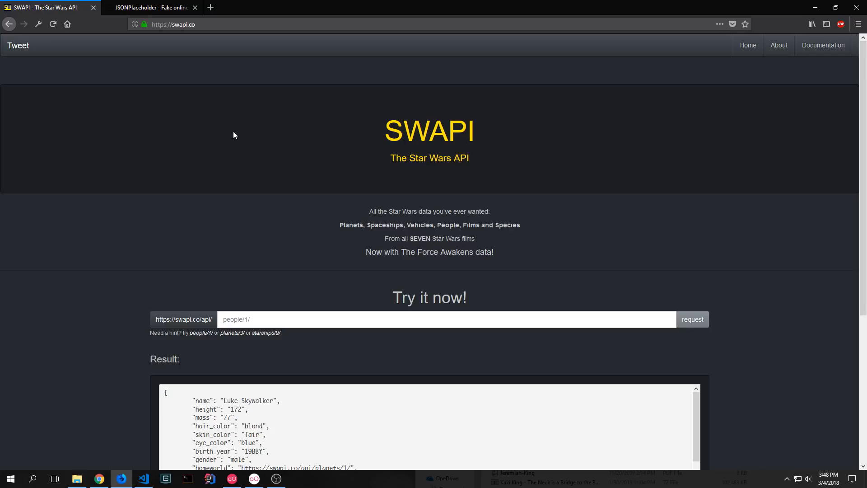
pyautogui.scroll(-3)
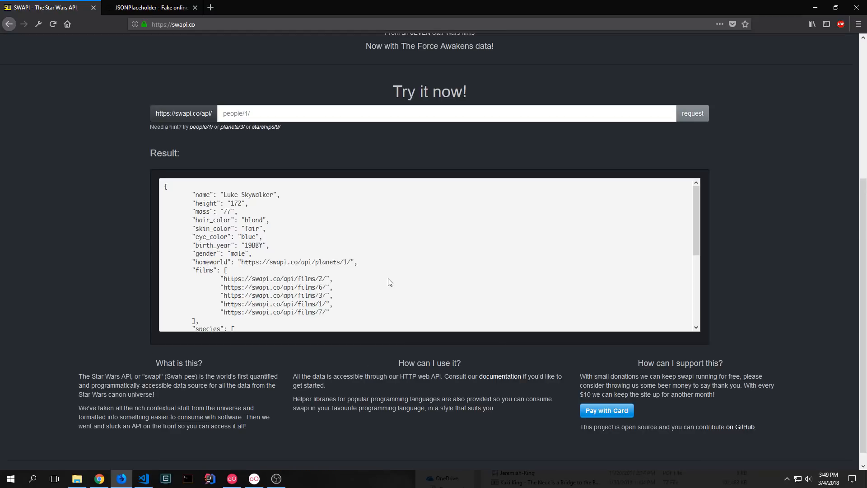
pyautogui.scroll(3)
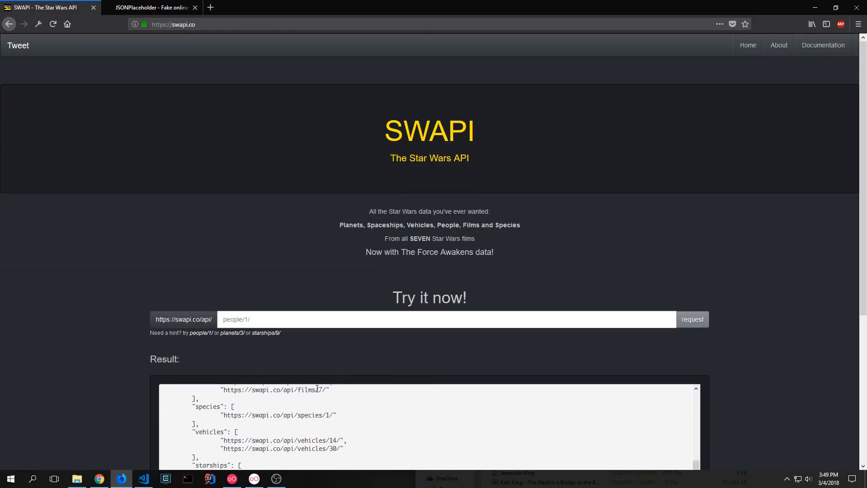
pyautogui.moveTo(476, 237)
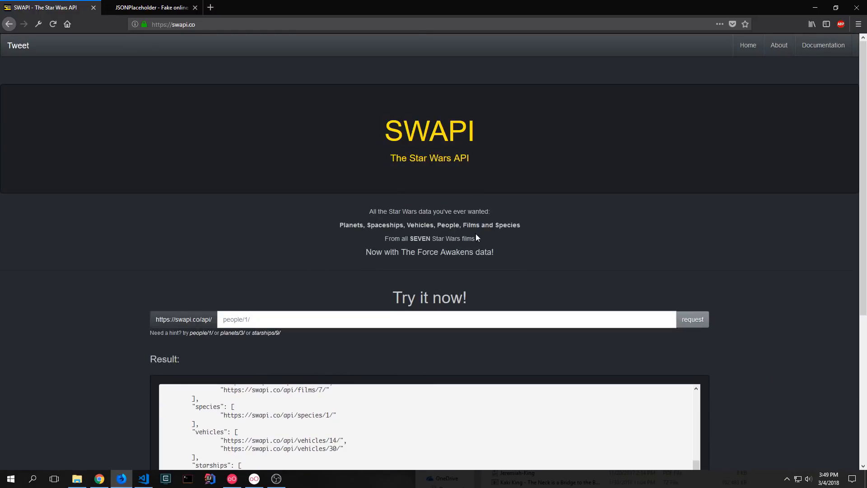
pyautogui.moveTo(702, 166)
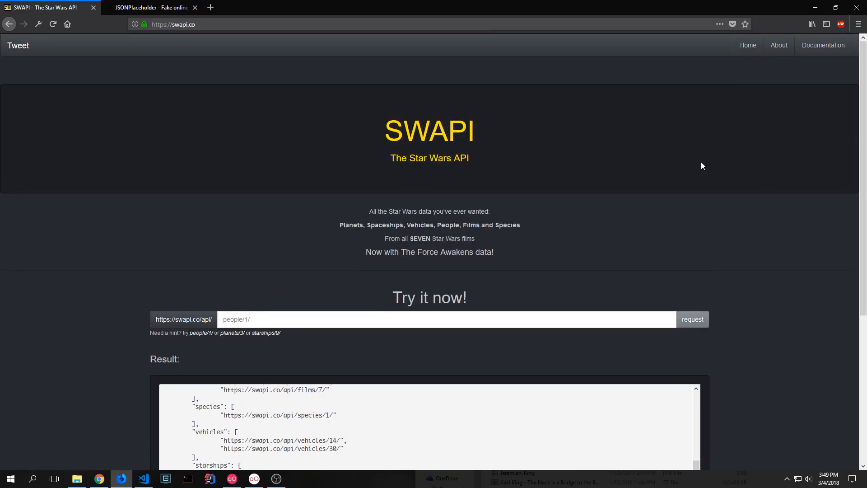
# Create a Flutter project named starwars_api with the Flutter: New Project command
pyautogui.click(143, 478)
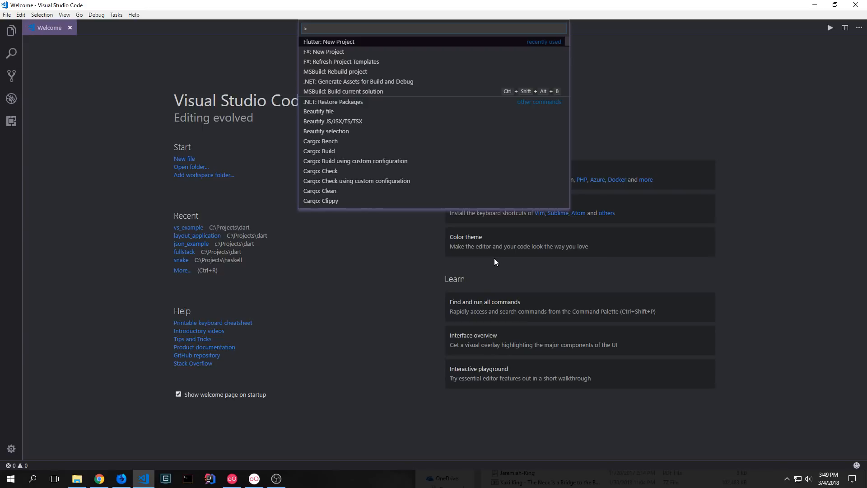
pyautogui.write('fluut')
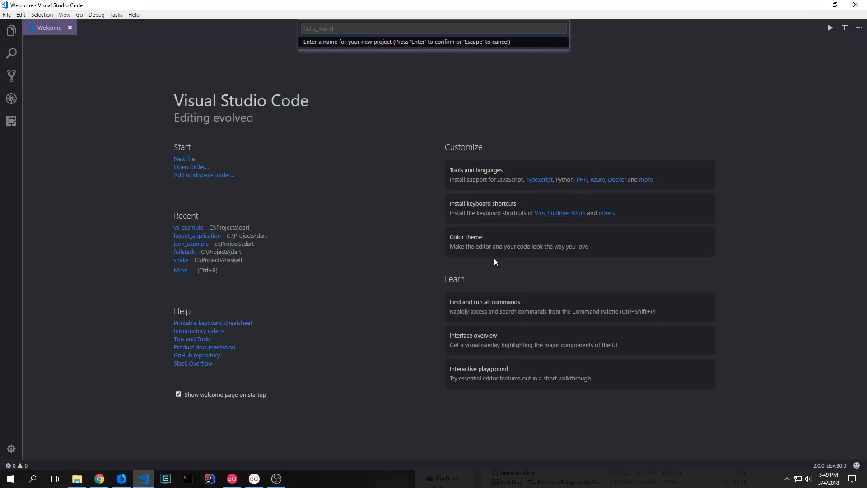
pyautogui.write('starwars_api')
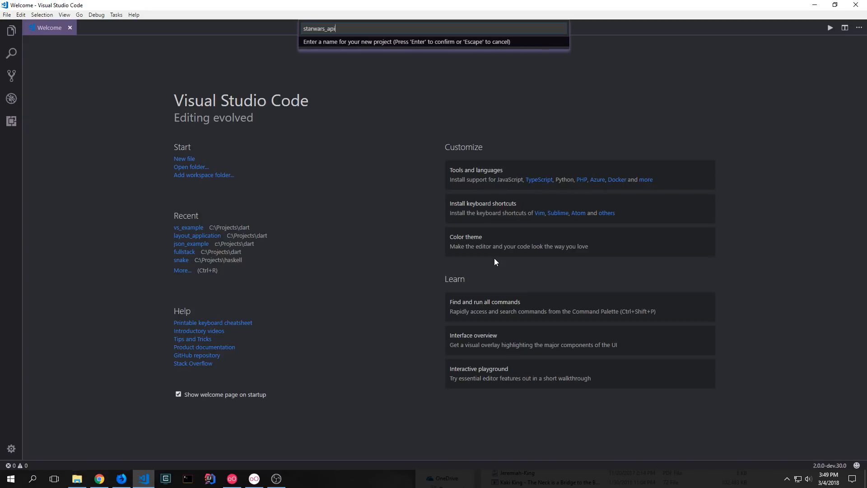
pyautogui.press('Return')
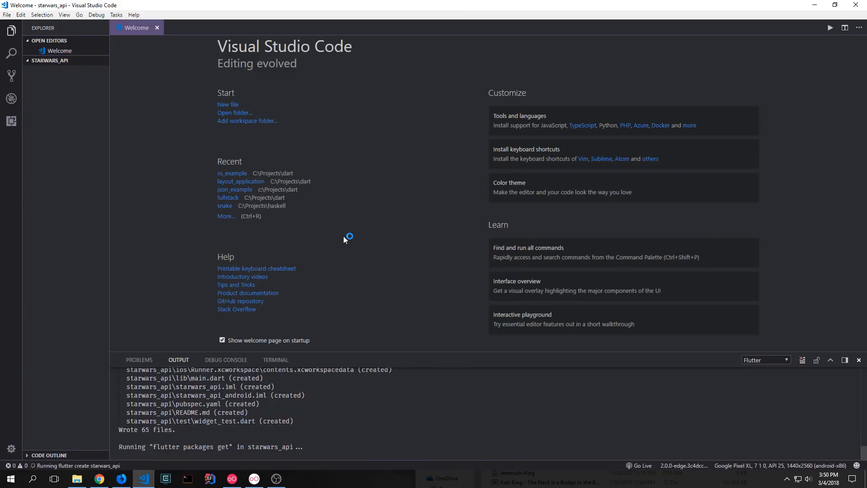
# Open lib/main.dart and cut the demo code down to the material.dart import
pyautogui.click(50, 60)
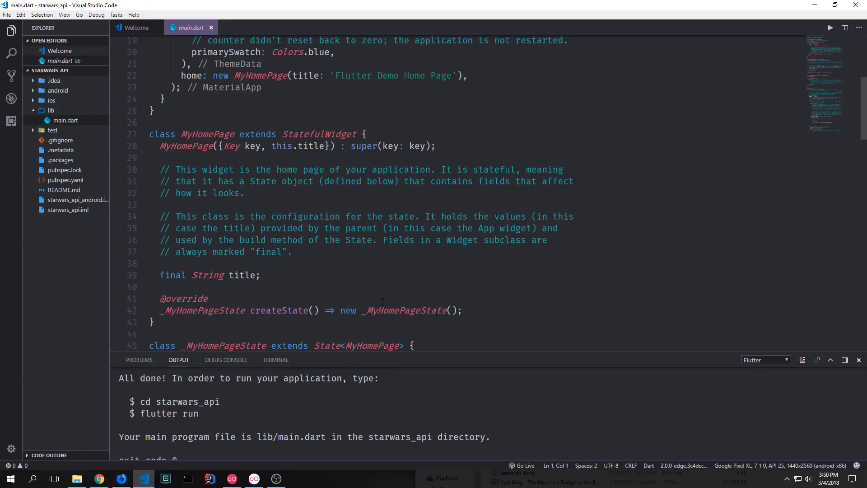
pyautogui.scroll(-3)
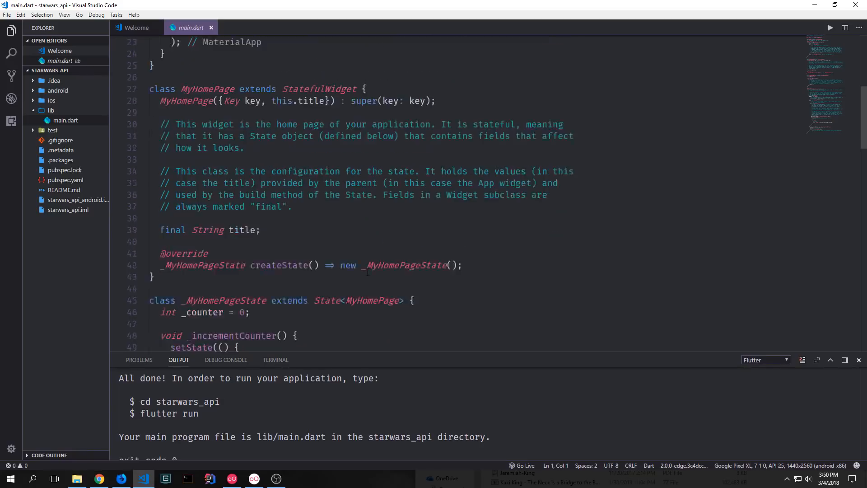
pyautogui.scroll(-3)
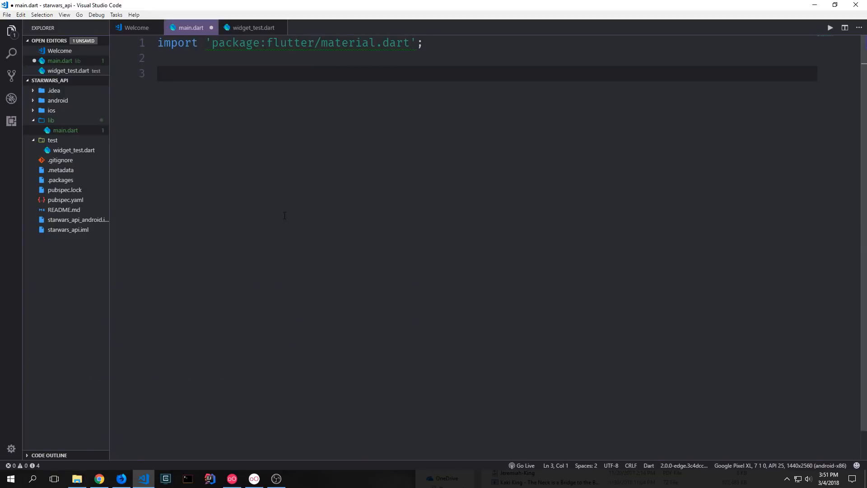
pyautogui.moveTo(92, 65)
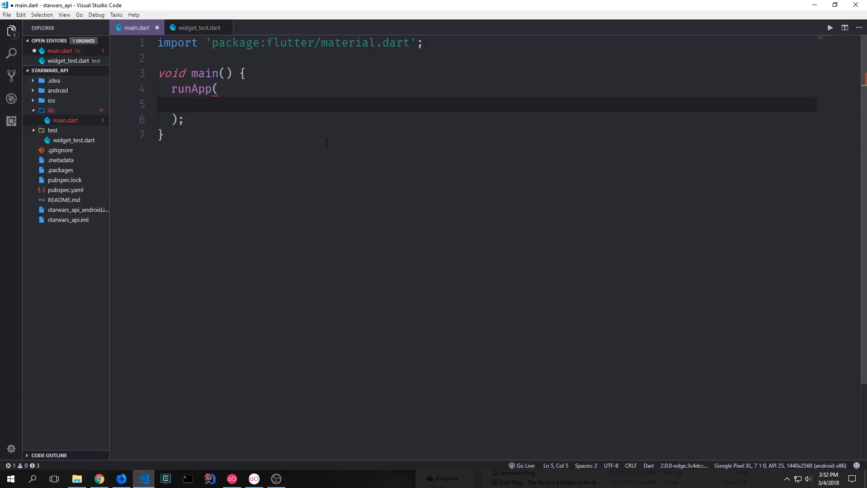
# Write main() calling runApp(MaterialApp()), plus StarWarsData and StarWarsState classes
pyautogui.click(185, 103)
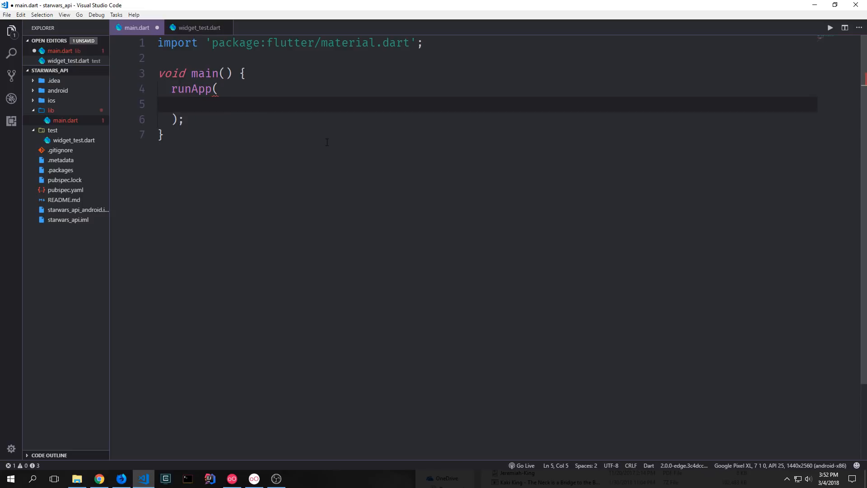
pyautogui.write('MaterialApp());')
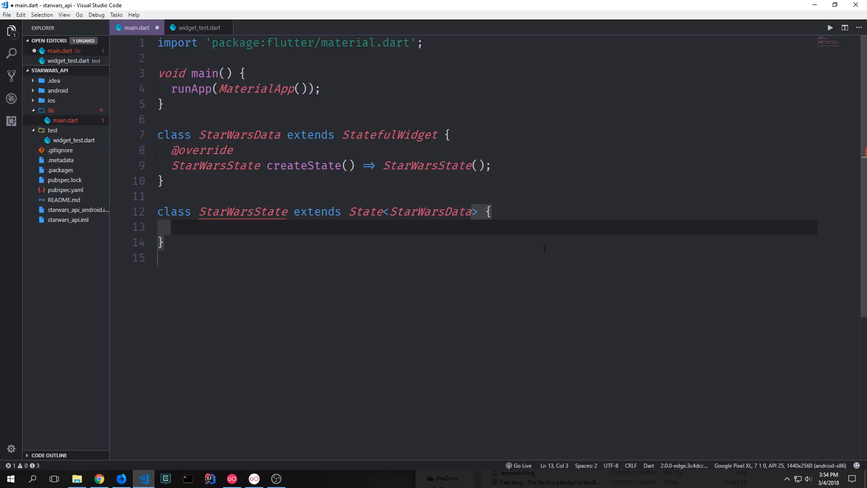
# Set home: StarWarsData() in the MaterialApp constructor
pyautogui.doubleClick(239, 135)
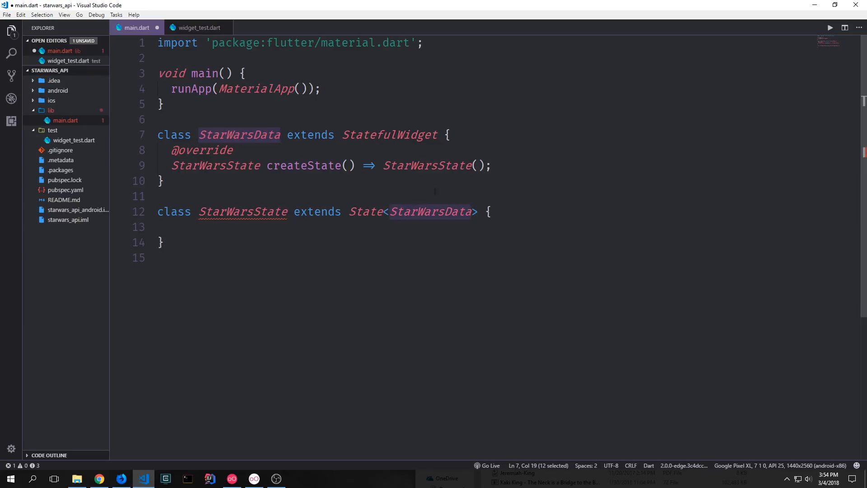
pyautogui.moveTo(242, 211)
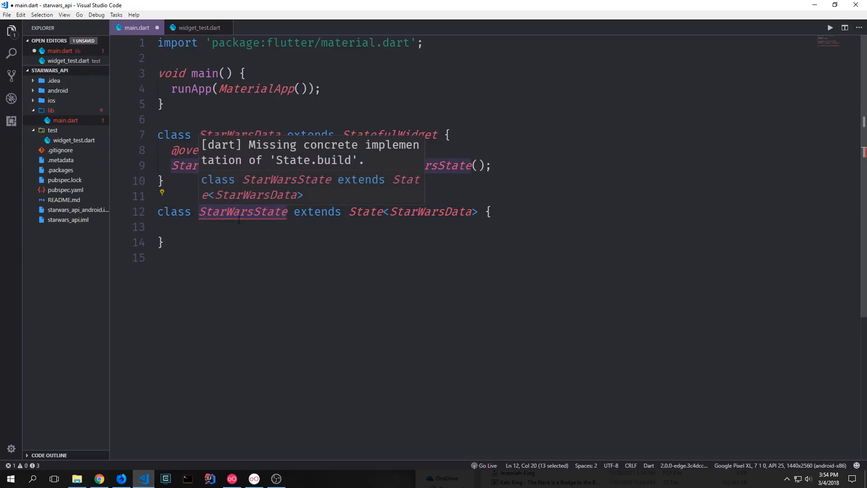
pyautogui.moveTo(322, 100)
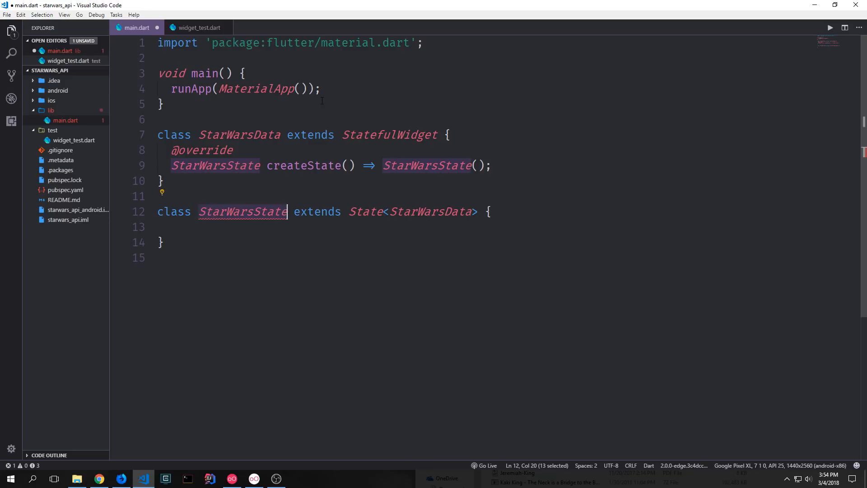
pyautogui.click(244, 227)
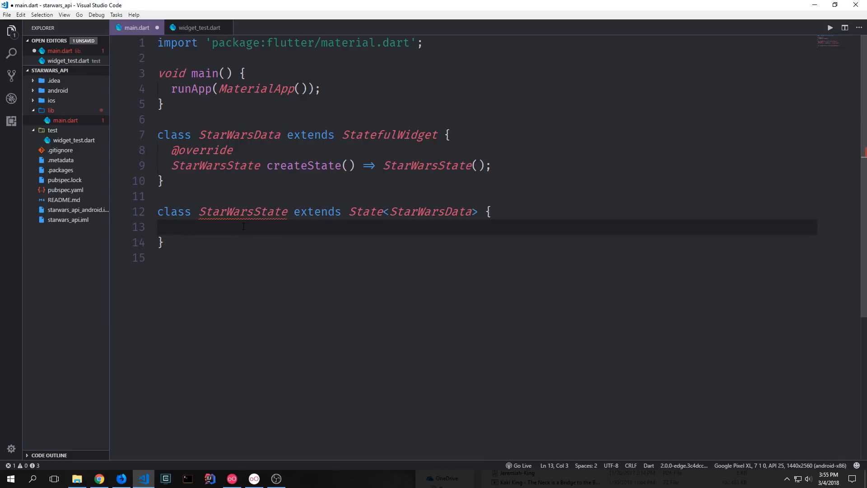
pyautogui.doubleClick(239, 135)
pyautogui.write('home: StarWarsData(),')
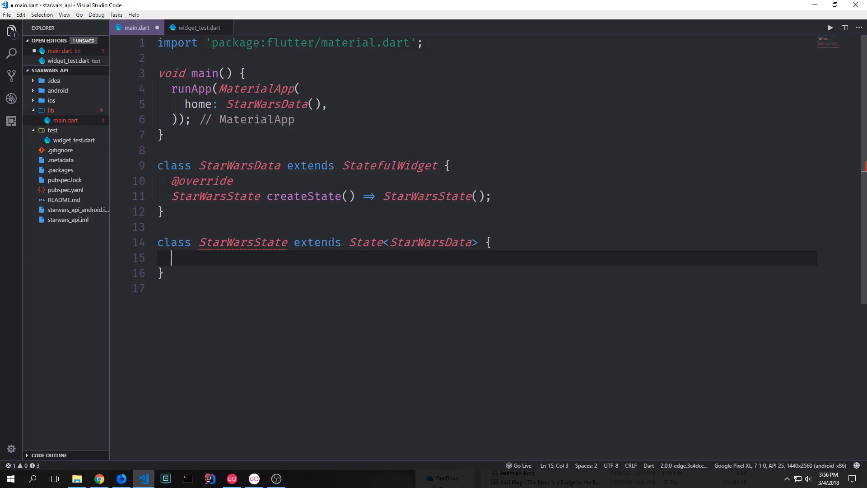
# Import dart:async, dart:convert and package:http/http.dart aliased as http
pyautogui.write("import 'dart:async';")
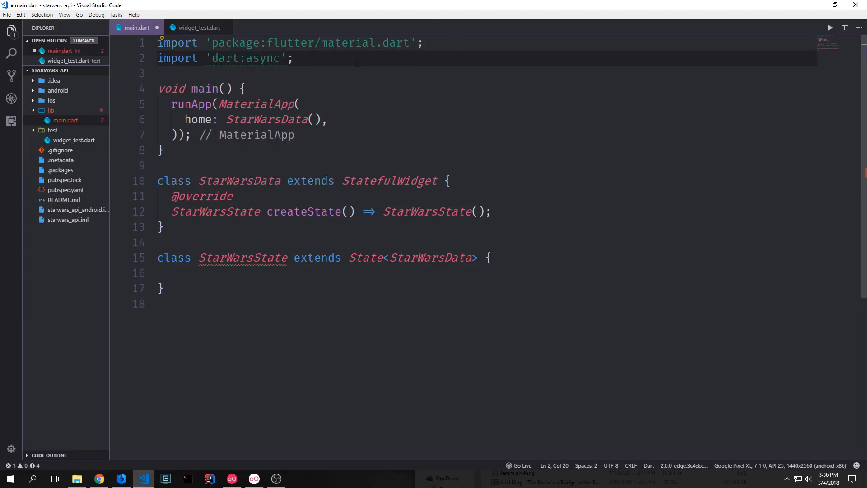
pyautogui.write("import 'dart:convert';")
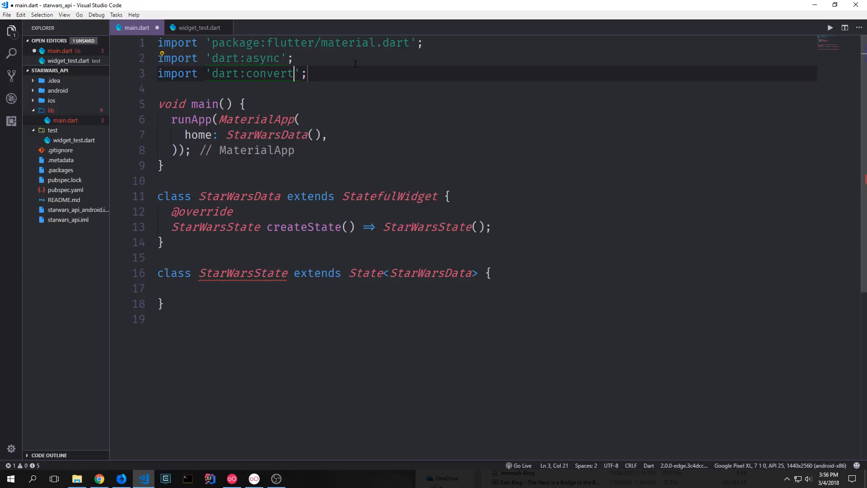
pyautogui.write("import 'package:http/http.dart';")
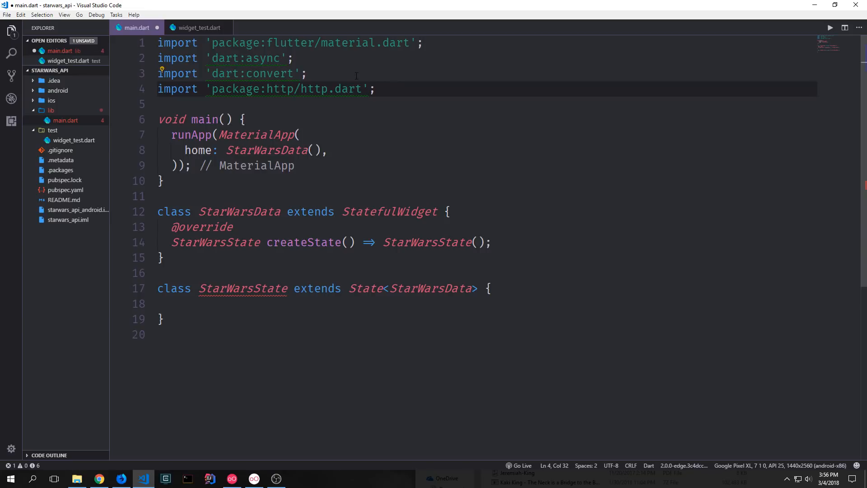
pyautogui.write('as http')
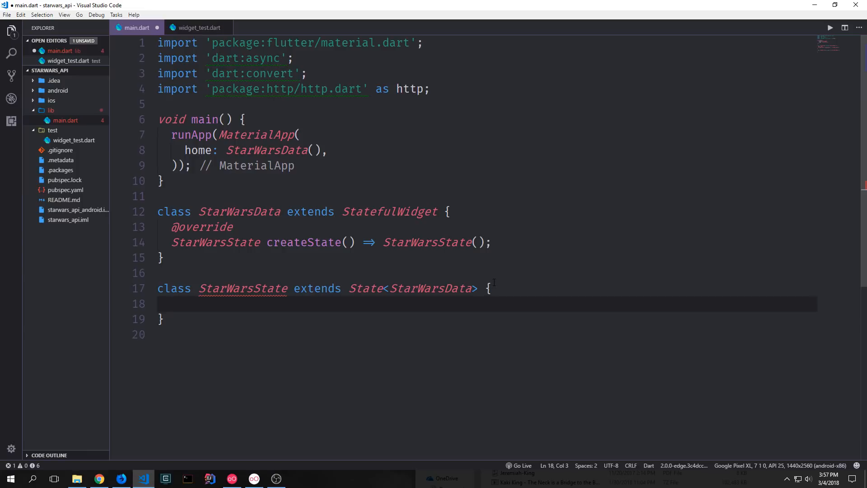
pyautogui.write('final String url = "https://swapi.co/api/starships";')
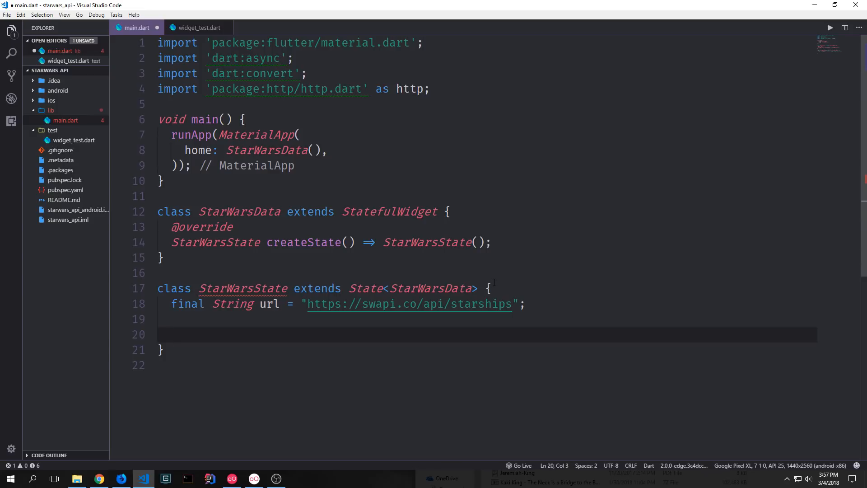
pyautogui.click(464, 304)
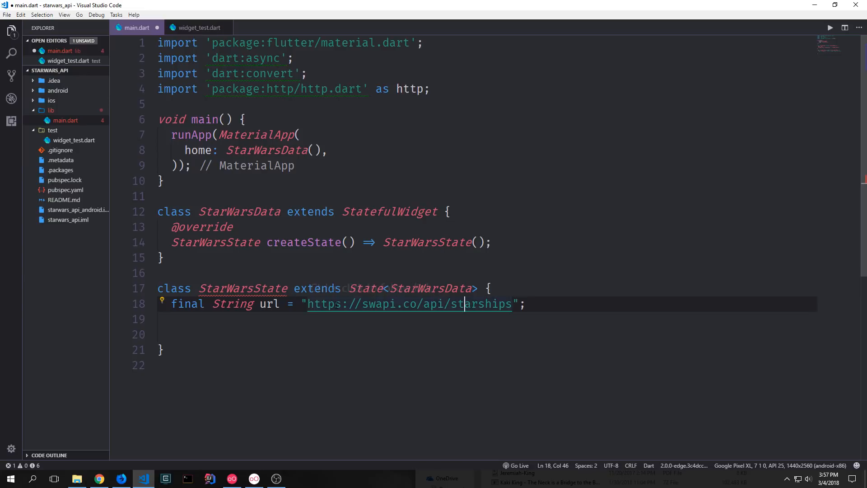
pyautogui.moveTo(409, 304)
pyautogui.write('List data;')
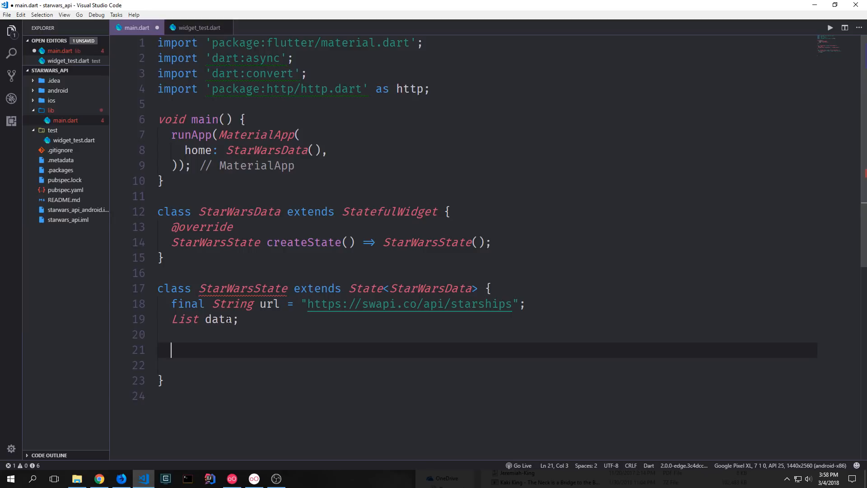
# Start async getSWData() fetching the url with http.get and a JSON Accept header
pyautogui.write('Future<String> getSWData() async {')
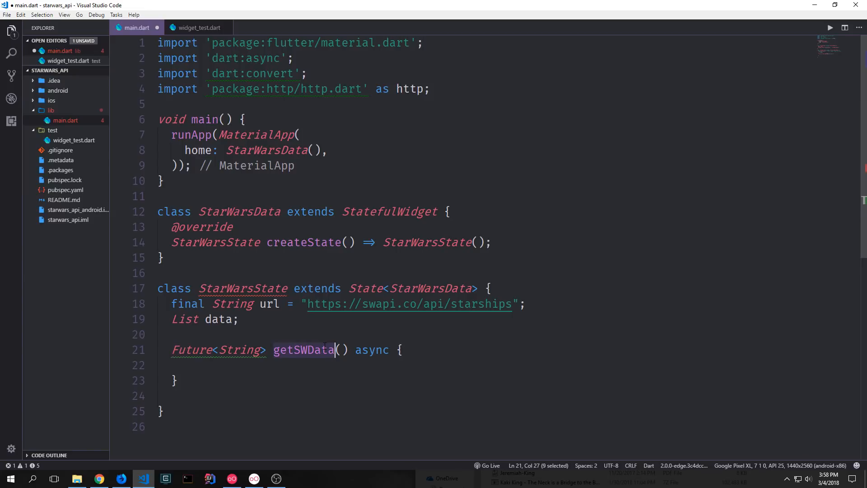
pyautogui.doubleClick(372, 350)
pyautogui.write('var res = await http')
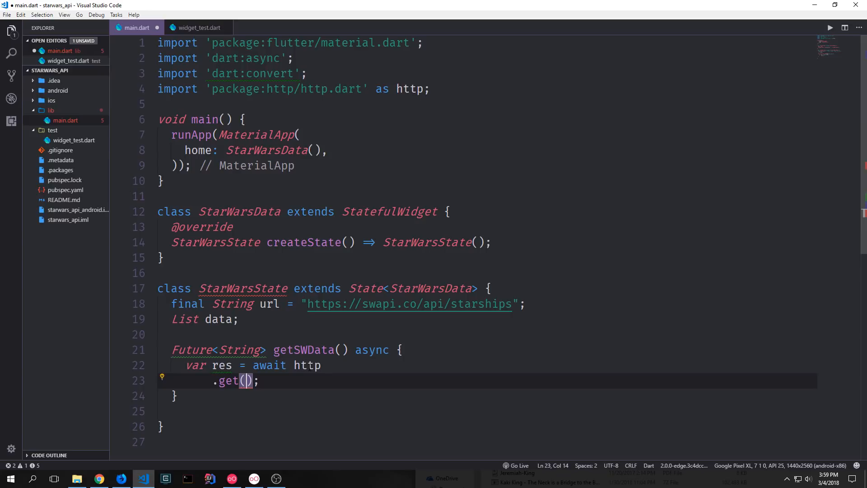
pyautogui.moveTo(249, 404)
pyautogui.write('Uri.encodeFull(url), headers: {"Accept": "application/json"}')
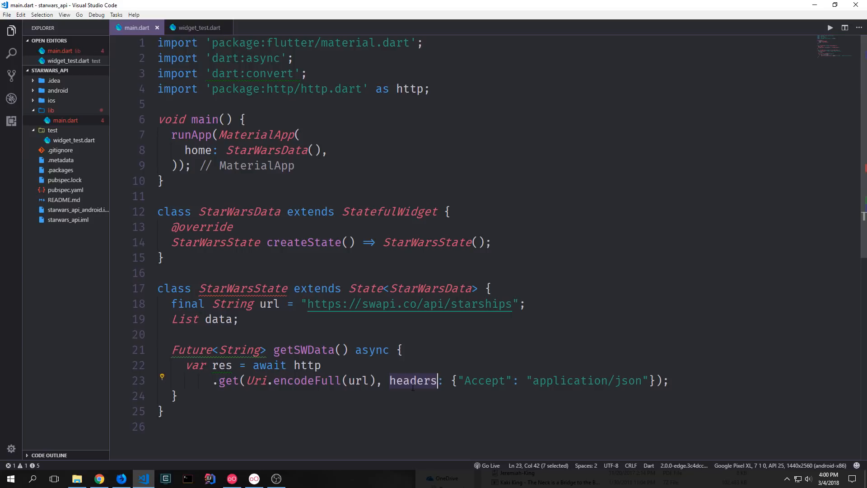
pyautogui.doubleClick(485, 381)
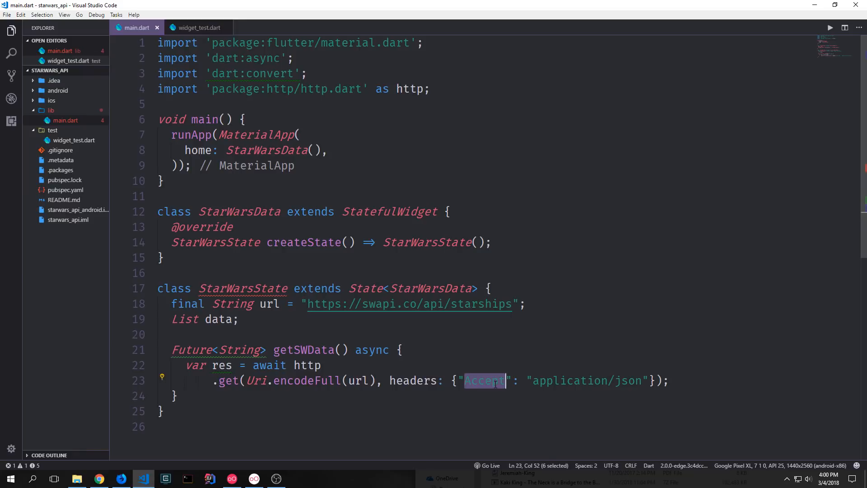
# Inside setState, decode res.body and assign resBody["results"] to data
pyautogui.write('setState((){')
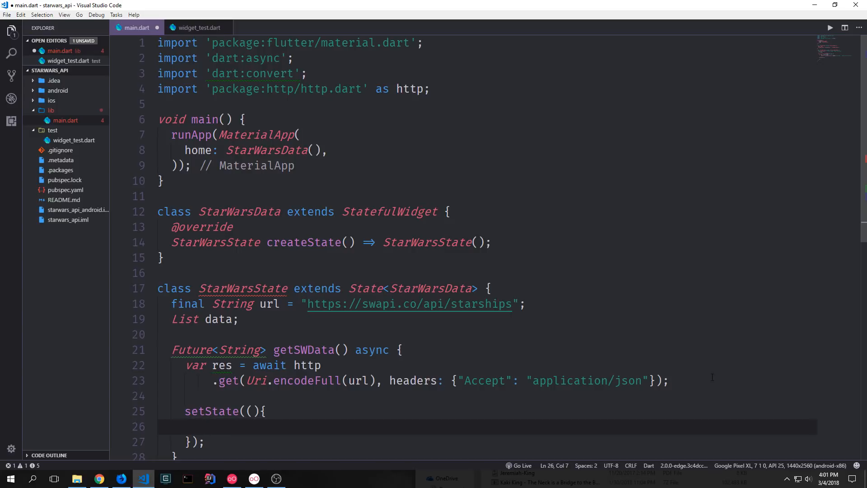
pyautogui.scroll(-3)
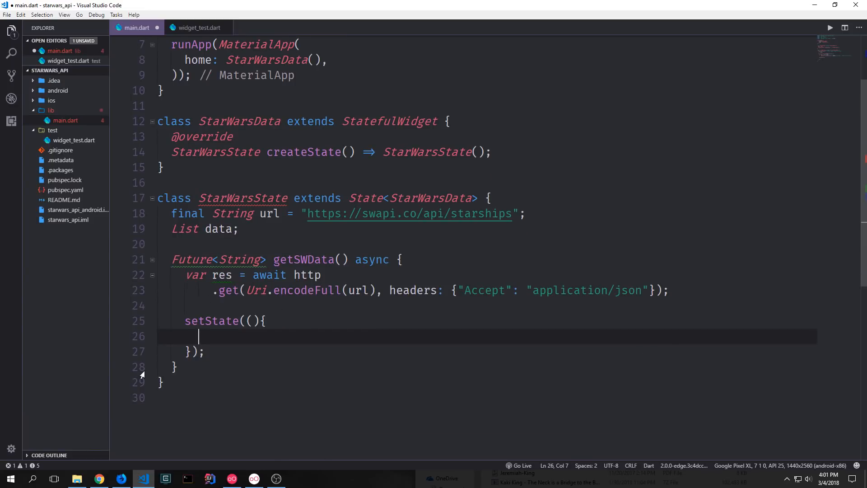
pyautogui.write('var resBody = json.decode(res.body);')
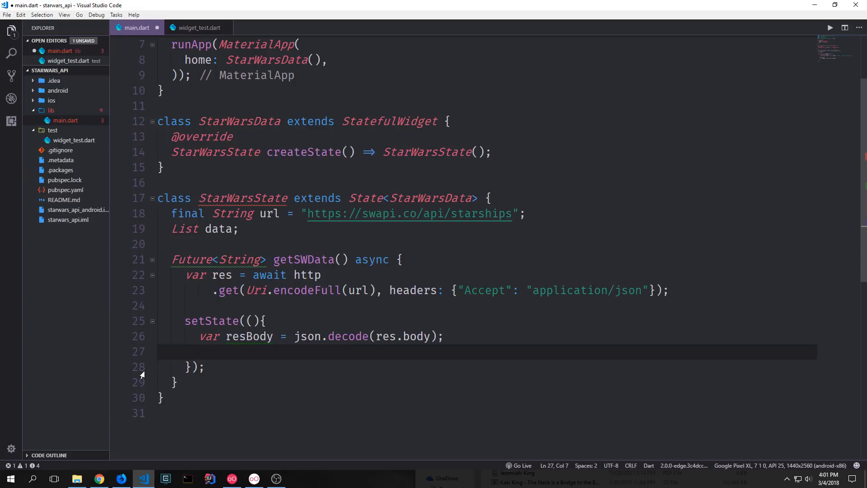
pyautogui.write('data = resBody["results"];')
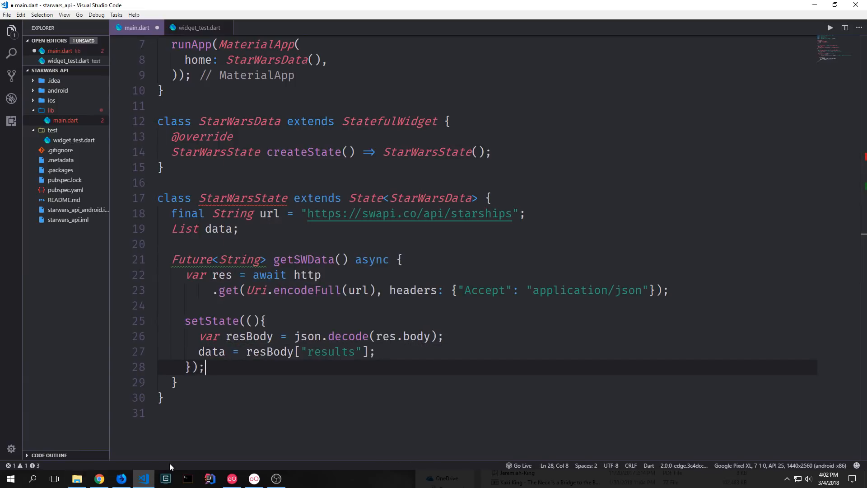
pyautogui.click(98, 478)
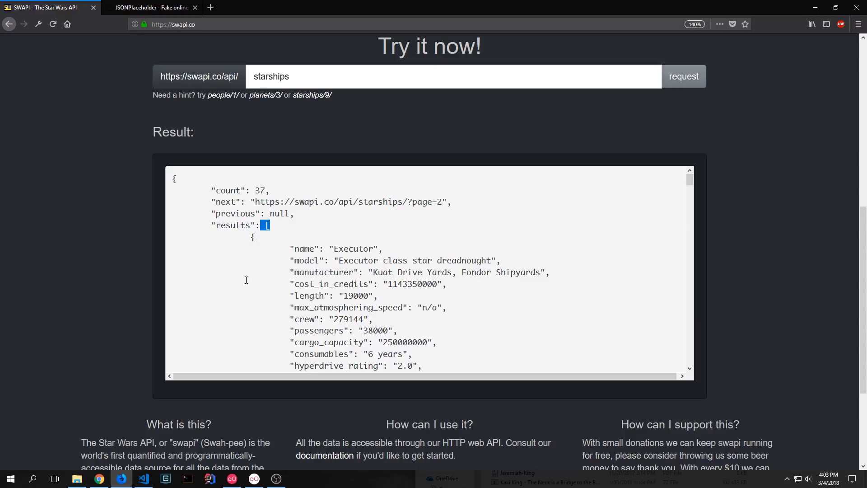
pyautogui.scroll(-3)
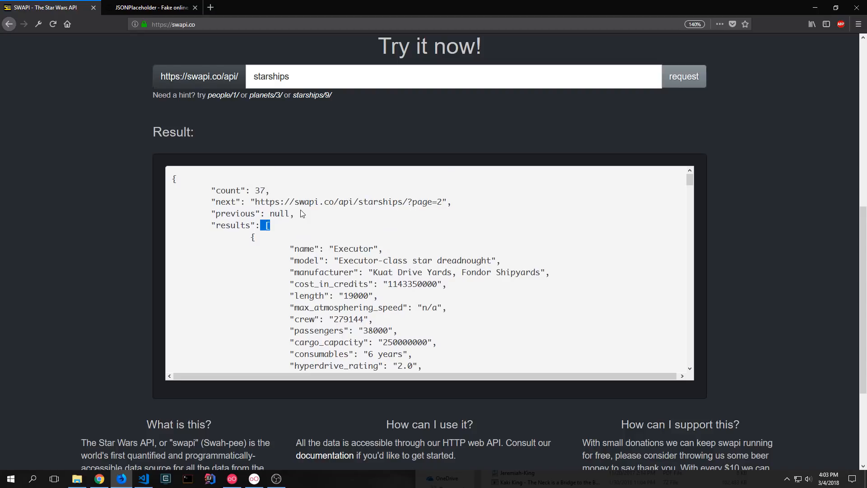
pyautogui.click(143, 478)
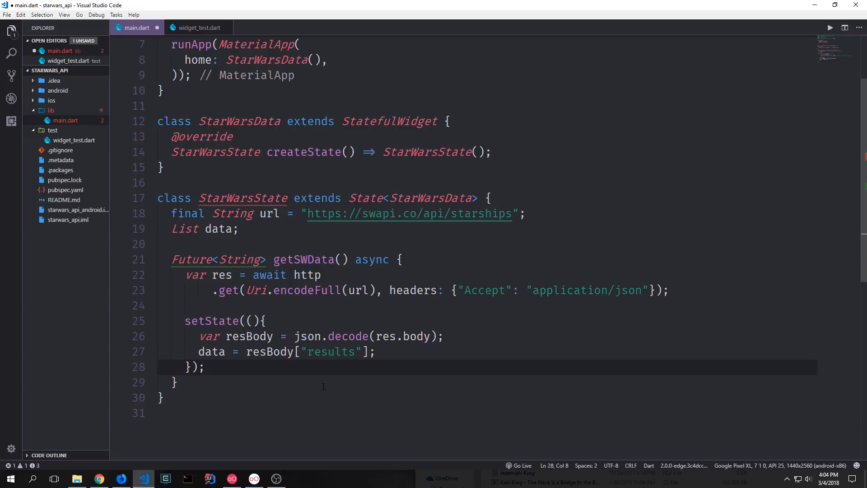
# Return "Success!" from getSWData and add a Star Wars Starships Scaffold with ListView.builder
pyautogui.write('return "Success!";')
pyautogui.write('flutter run --preview-dart-2')
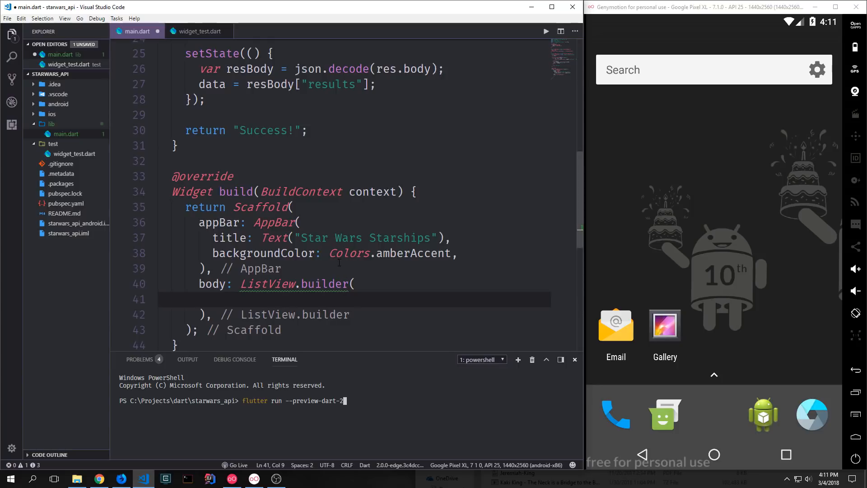
# Run flutter run --preview-dart-2 to launch the app on the Pixel XL emulator
pyautogui.press('Return')
pyautogui.write('itemCount: ,')
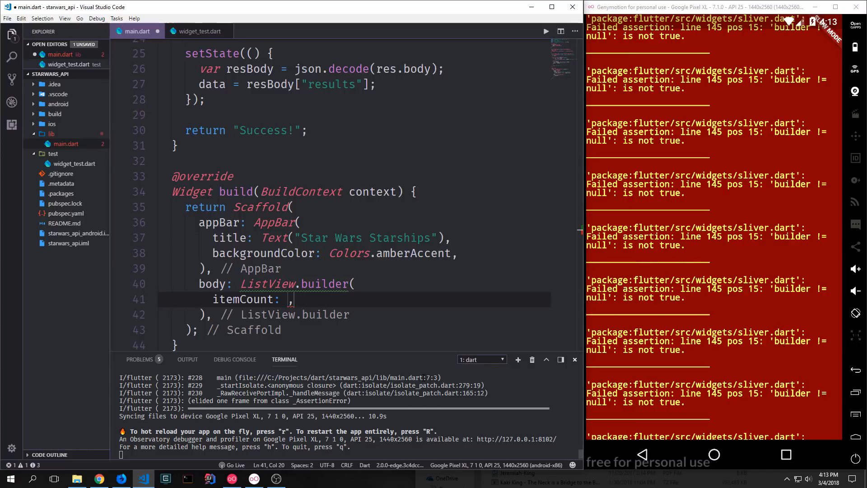
# Set itemCount to data == null ? 0 : data.length and add itemBuilder (BuildContext context, int index) {}
pyautogui.write('data == null ? 0 :')
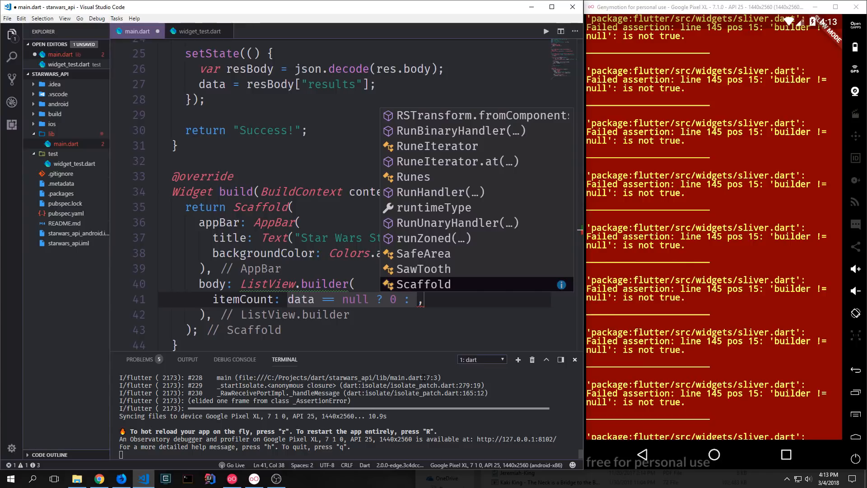
pyautogui.write('daata.length')
pyautogui.write('itemBuilder: (BuildContext context, int index) {')
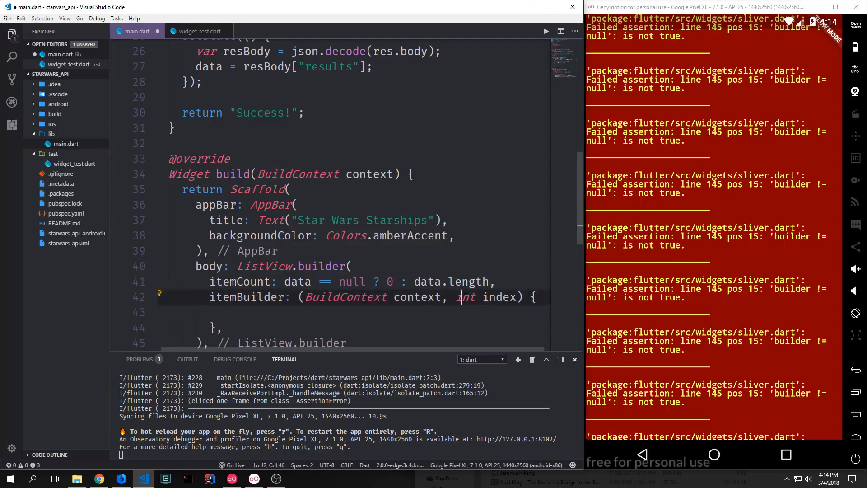
pyautogui.doubleClick(466, 297)
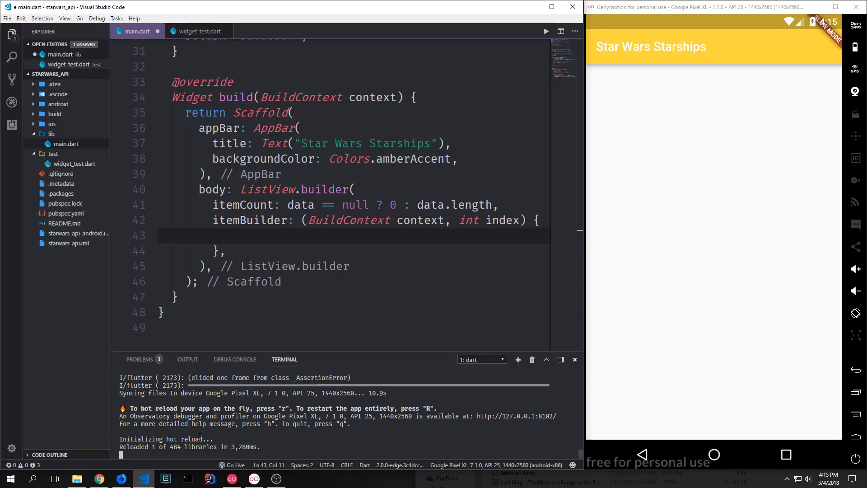
pyautogui.moveTo(604, 62)
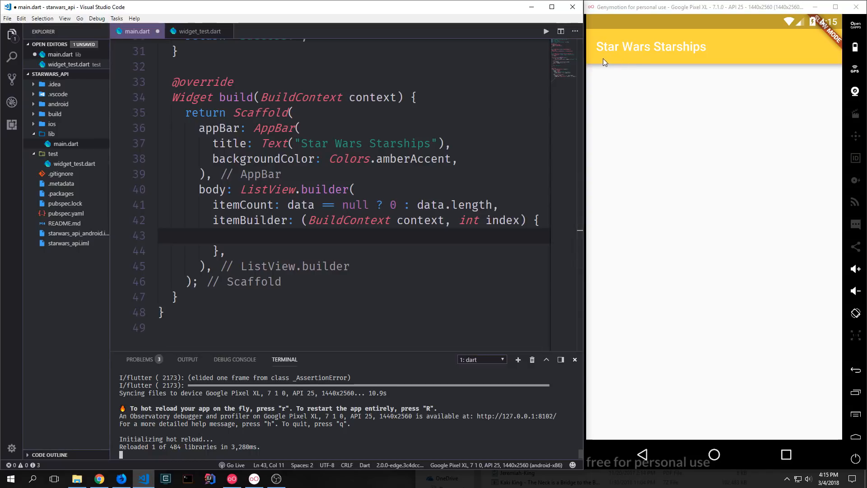
pyautogui.moveTo(551, 125)
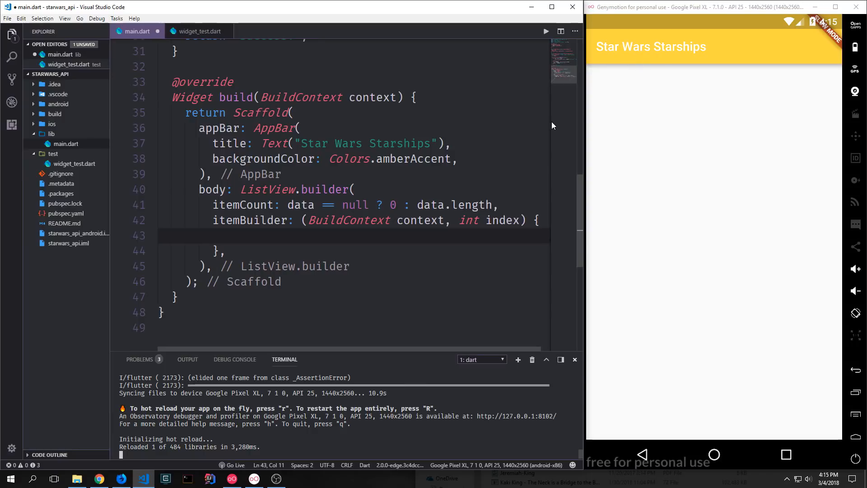
pyautogui.moveTo(622, 72)
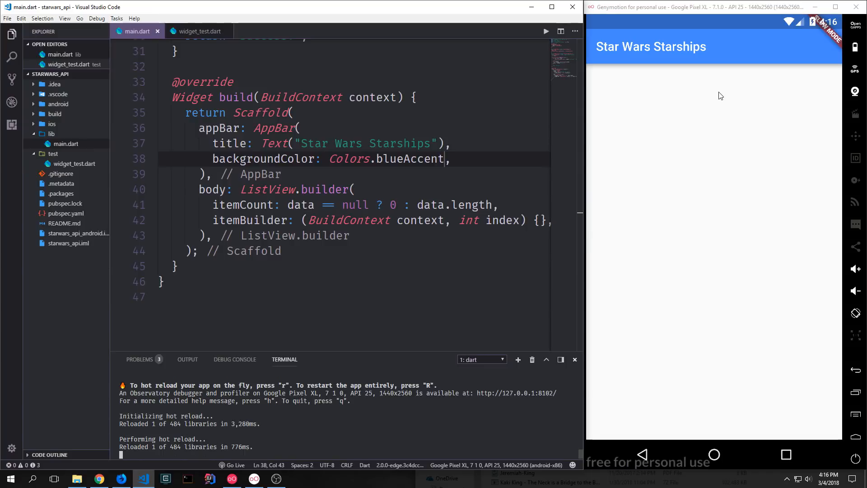
pyautogui.moveTo(645, 153)
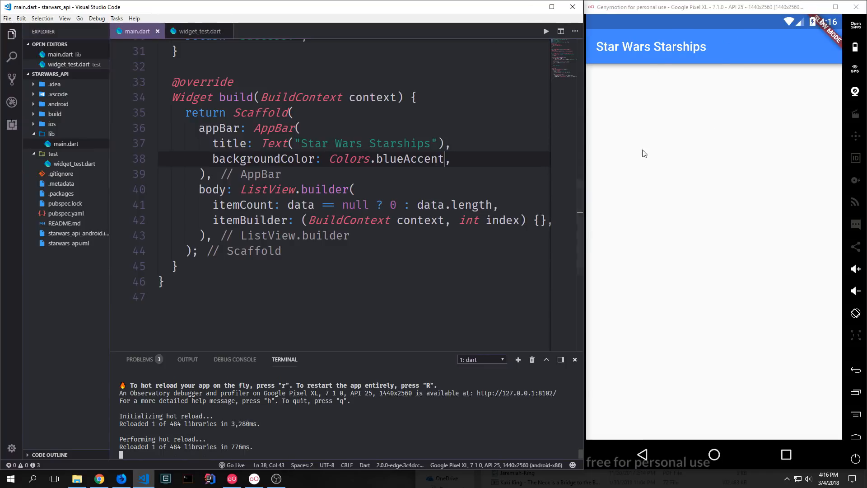
# Set the AppBar color to deepPurpleAccent and start the itemBuilder body with return Container(
pyautogui.write('deepPurpleAccent')
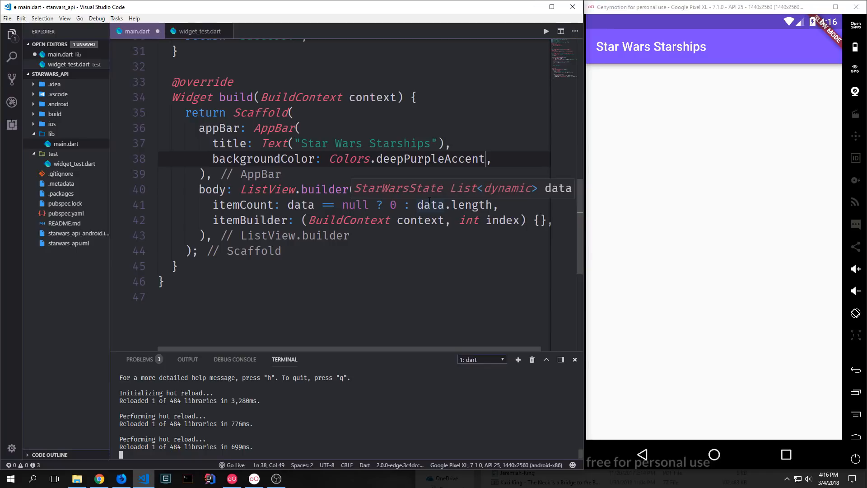
pyautogui.press('Enter')
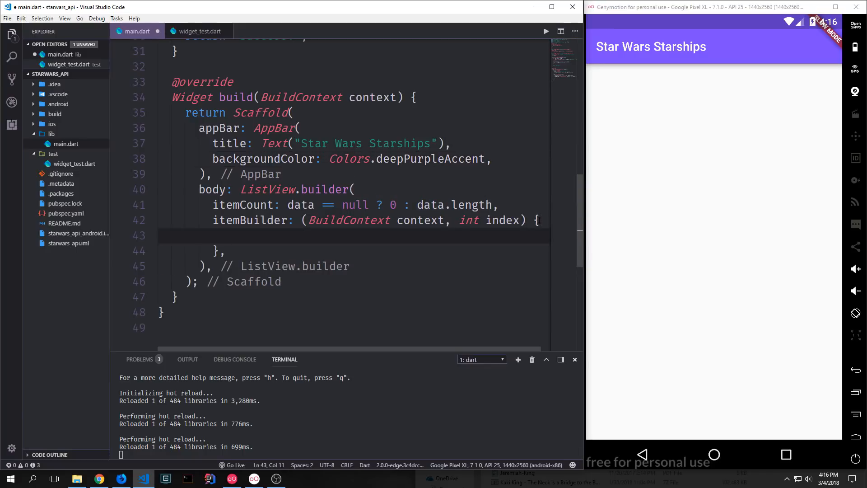
pyautogui.write('return Container(')
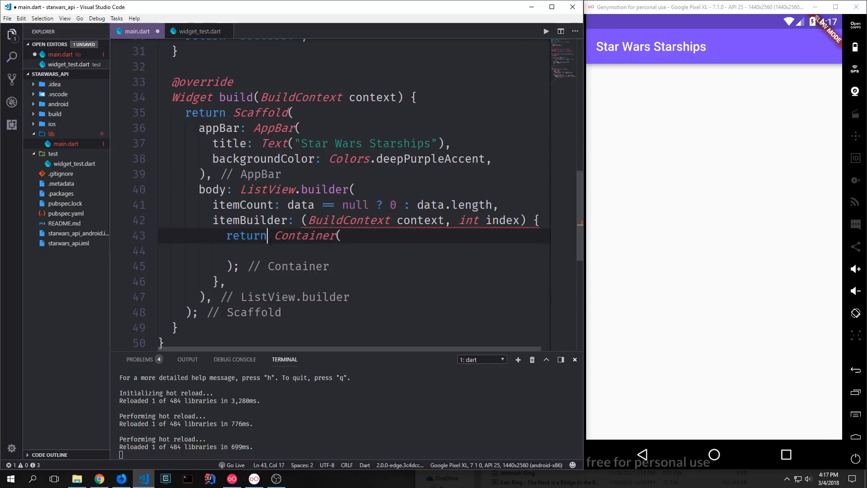
# Return new Container with a Center child, a CrossAxisAlignment.stretch Column and children list
pyautogui.write('new')
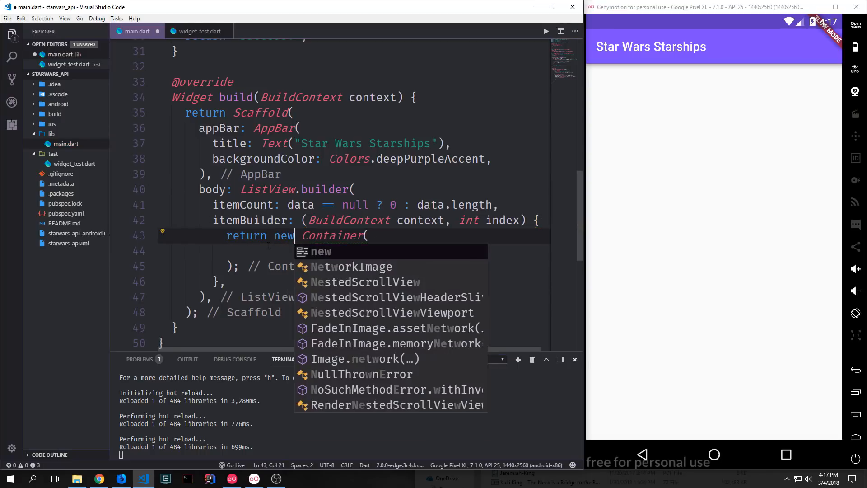
pyautogui.press('Escape')
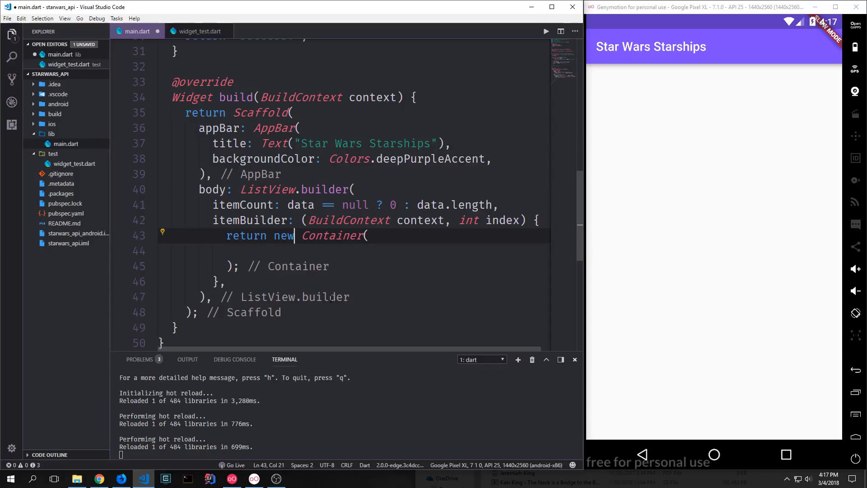
pyautogui.write('child: Center(')
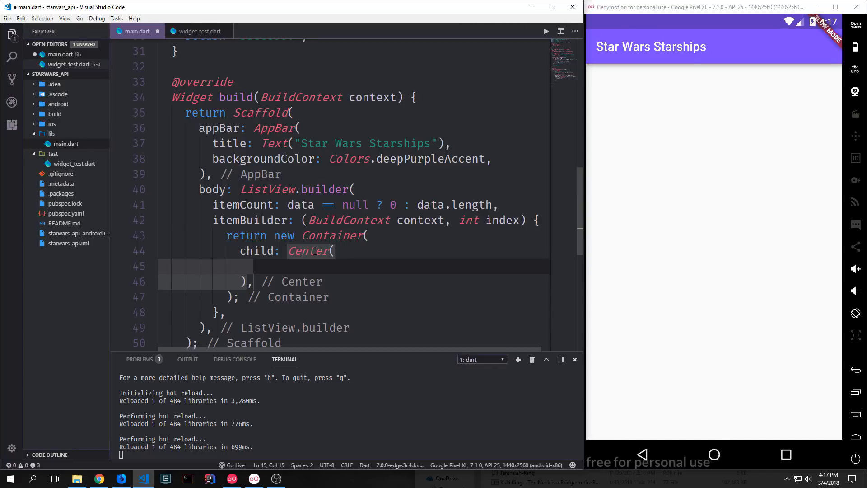
pyautogui.write('child: Column(')
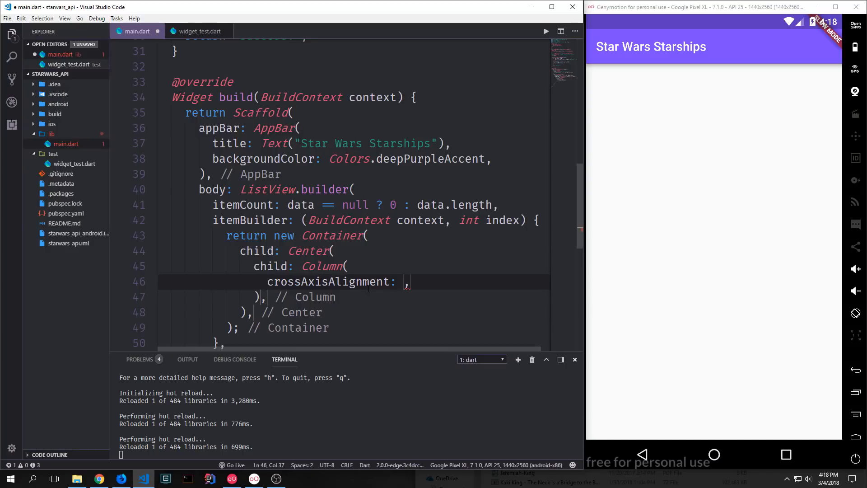
pyautogui.write('CrossAxisAlignment.stretch')
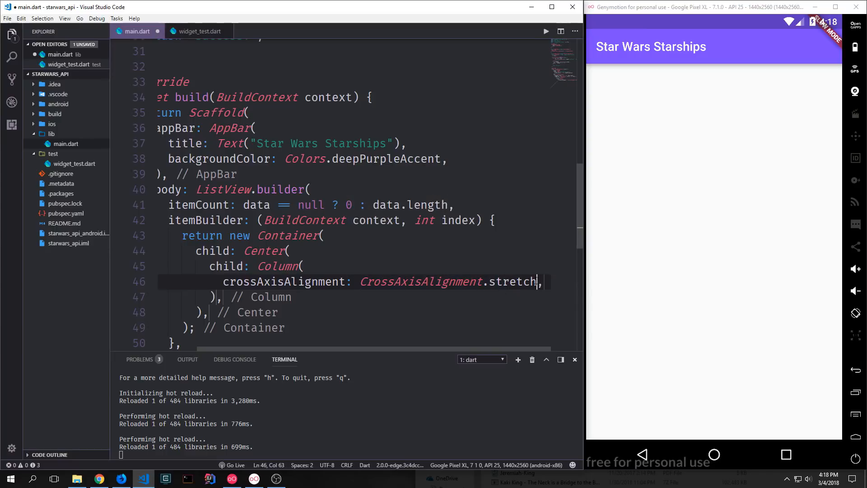
pyautogui.write('children: <Widget>[')
pyautogui.write('child: Text(data[index]["name"],')
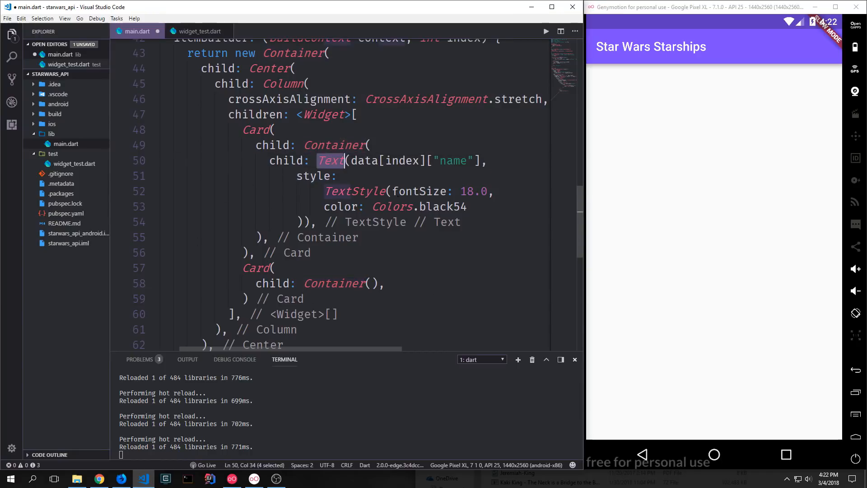
# Give the first Card's Text(data[index]["name"]) an 18.0 black54 TextStyle
pyautogui.click(371, 160)
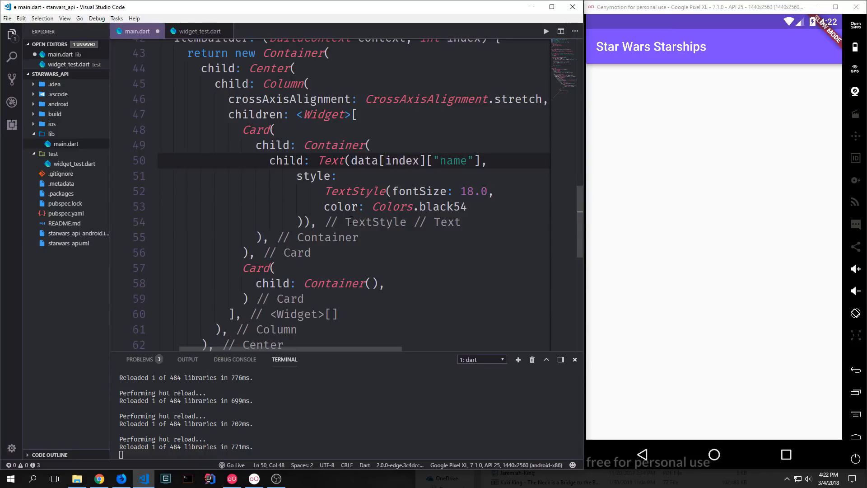
pyautogui.click(439, 160)
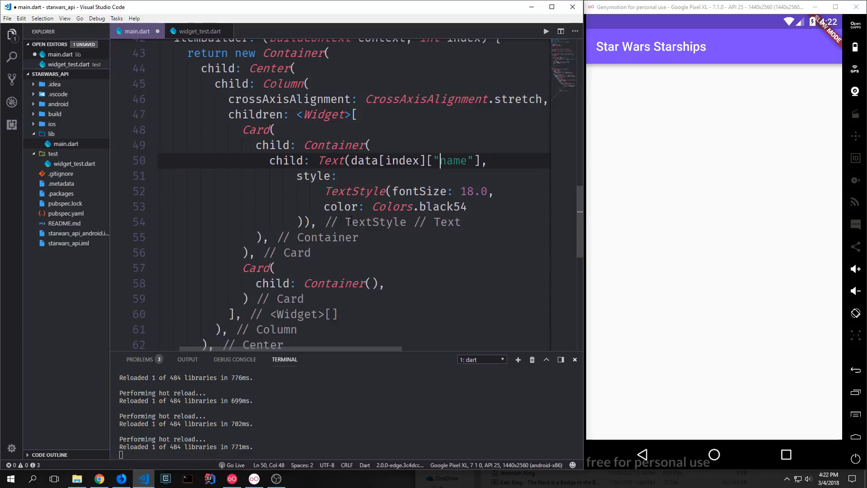
pyautogui.doubleClick(313, 176)
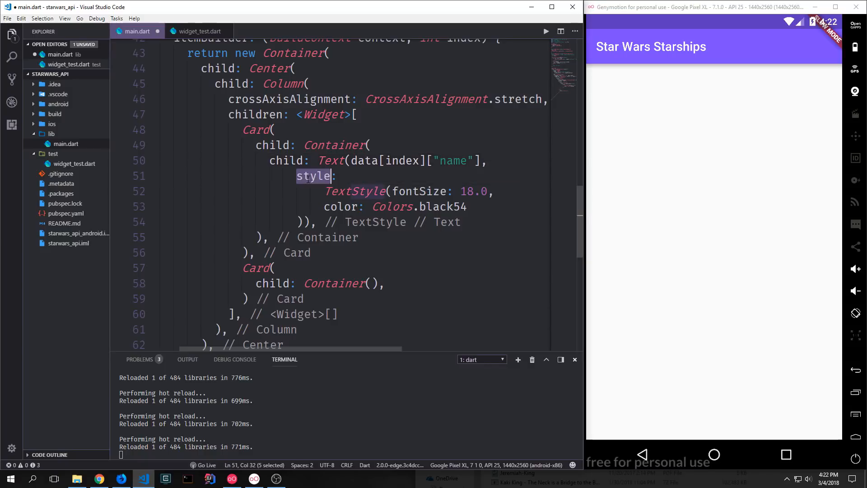
pyautogui.moveTo(312, 176)
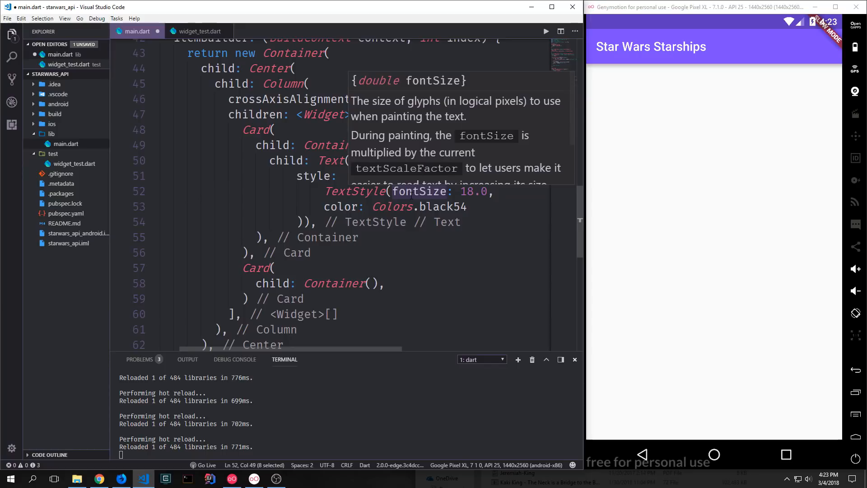
# Fill the second Card with Text(data[index]["model"]) in 18.0 black54 text
pyautogui.click(271, 268)
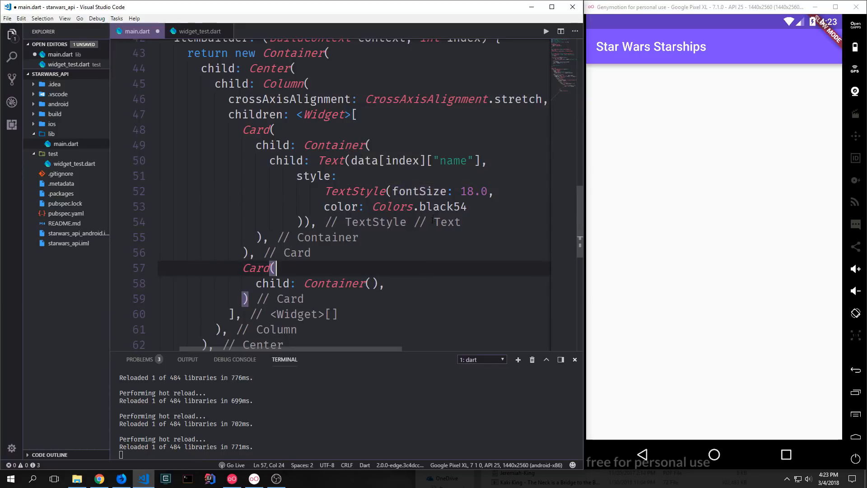
pyautogui.moveTo(438, 206)
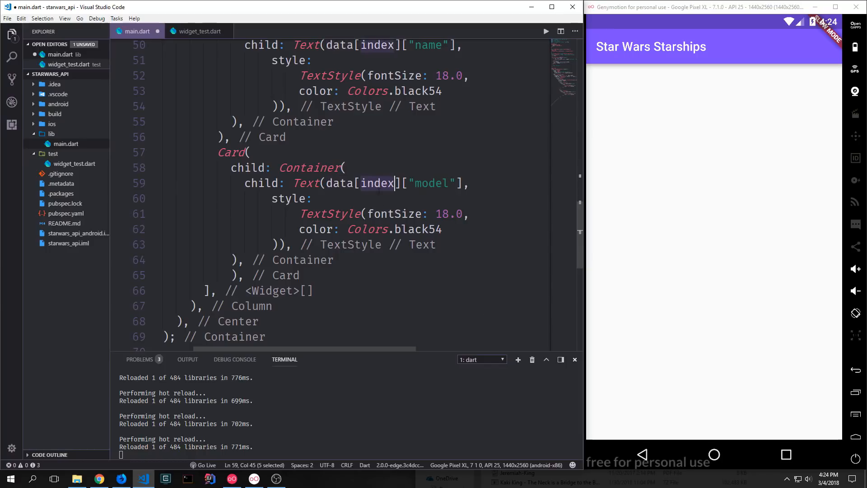
pyautogui.doubleClick(431, 183)
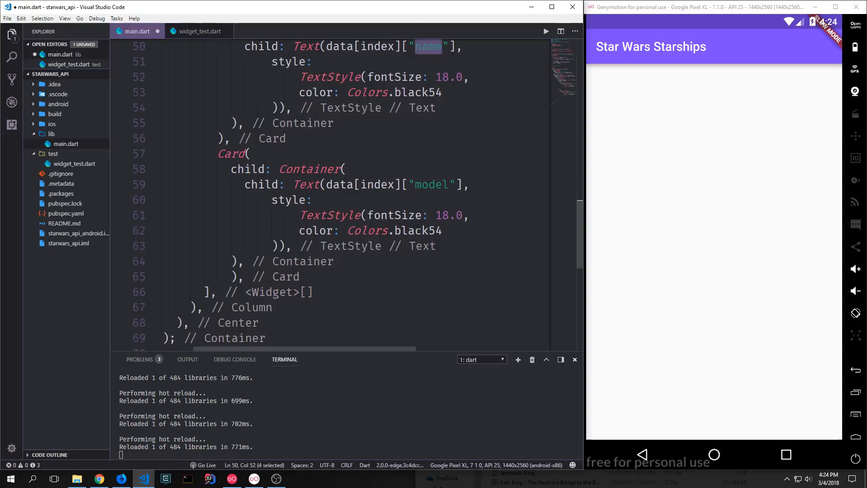
pyautogui.doubleClick(430, 185)
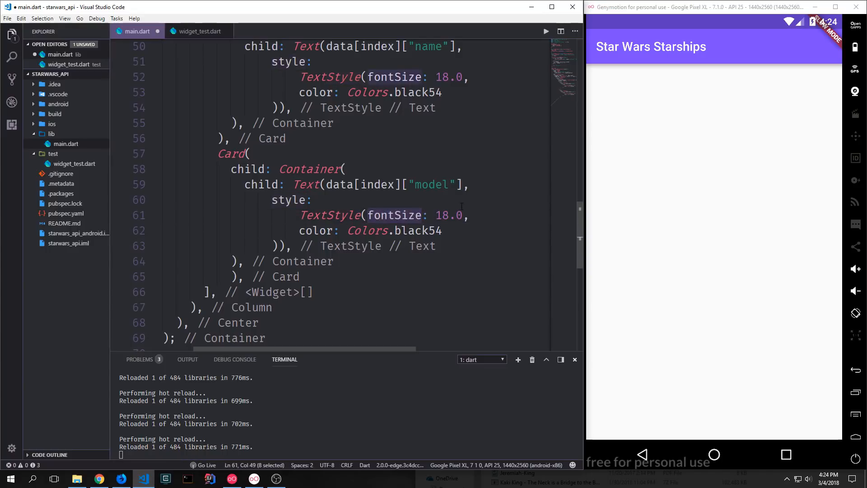
pyautogui.click(359, 231)
pyautogui.write('padding: EdgeInsets.all(15.0),')
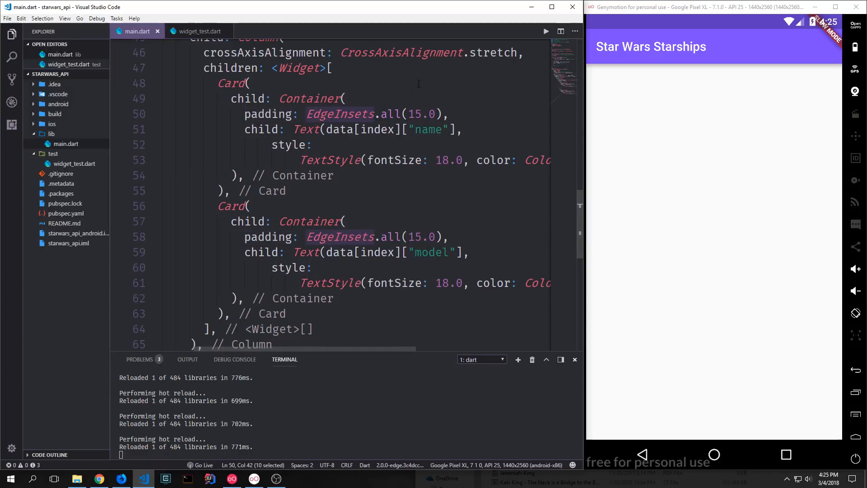
# Add padding EdgeInsets.all(15.0) to both Cards' Containers and hot reload
pyautogui.doubleClick(414, 114)
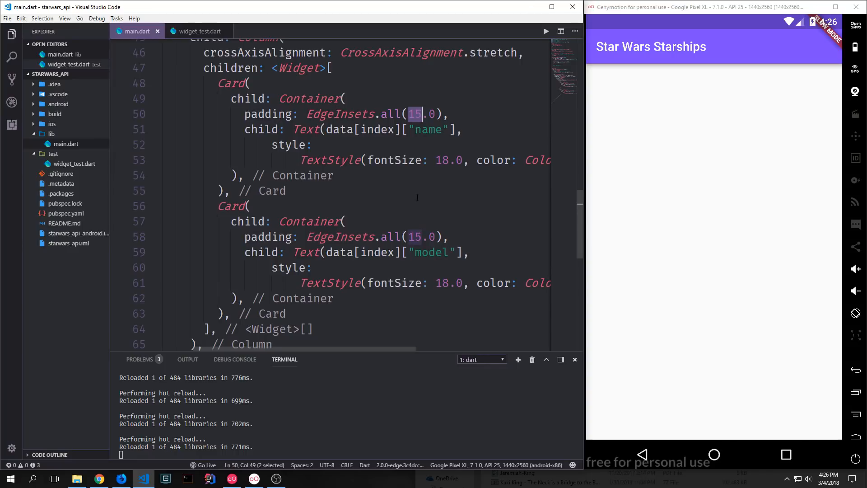
pyautogui.scroll(-3)
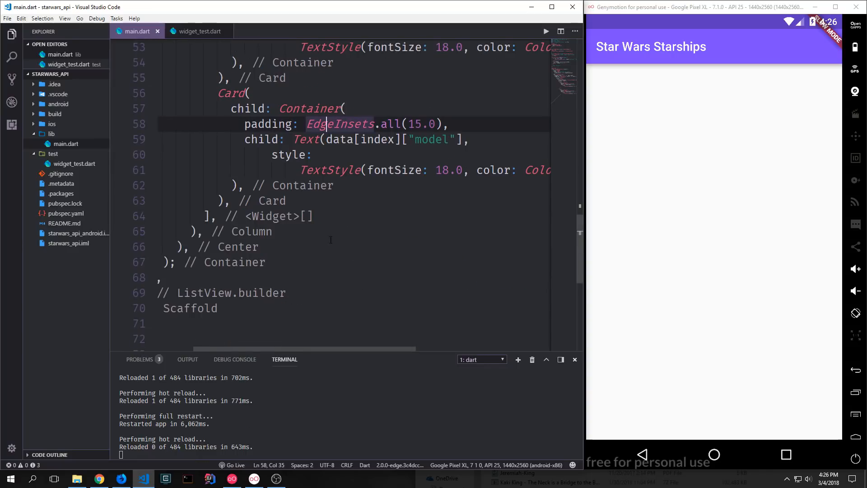
pyautogui.moveTo(330, 341)
pyautogui.write('}')
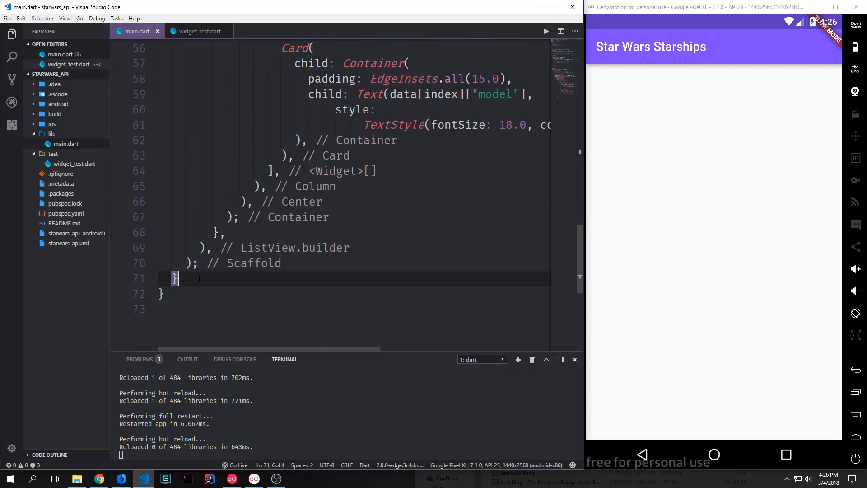
pyautogui.press('Enter')
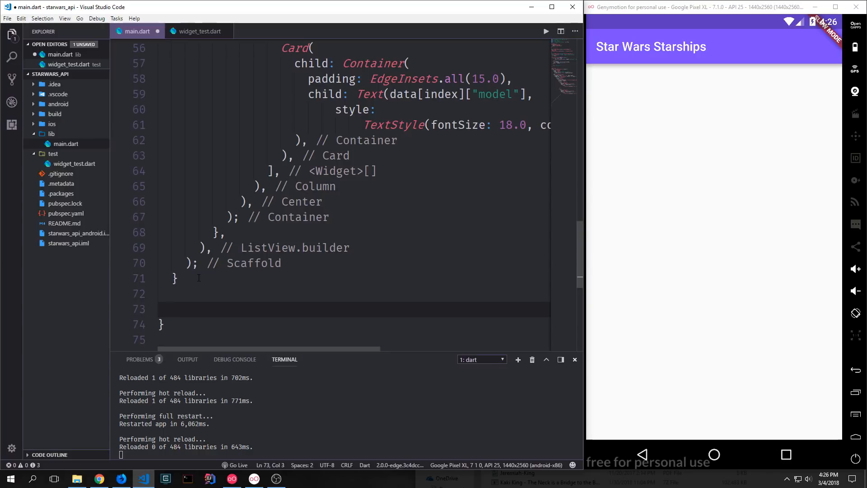
pyautogui.write('@override')
pyautogui.write('void initState() {')
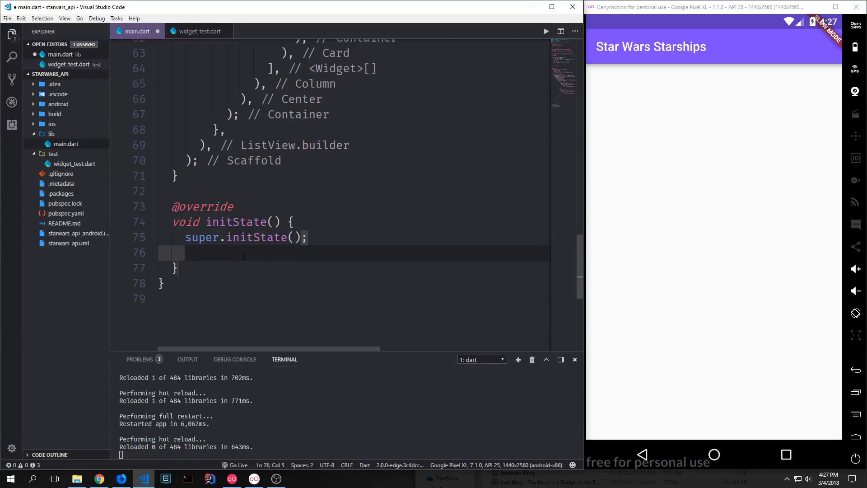
pyautogui.write('thi')
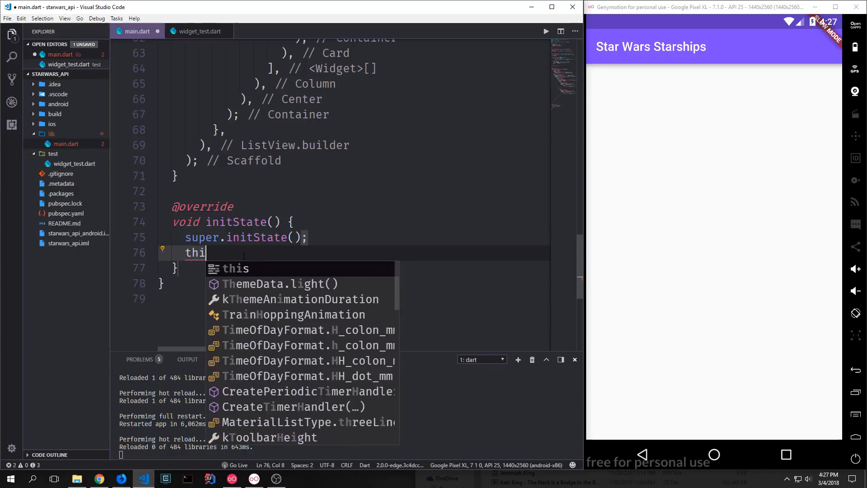
pyautogui.write('s.getSWData()')
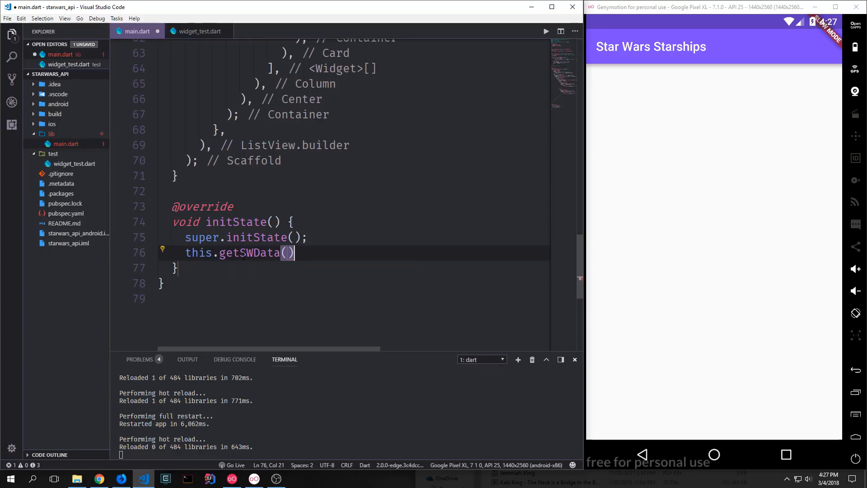
pyautogui.write(';')
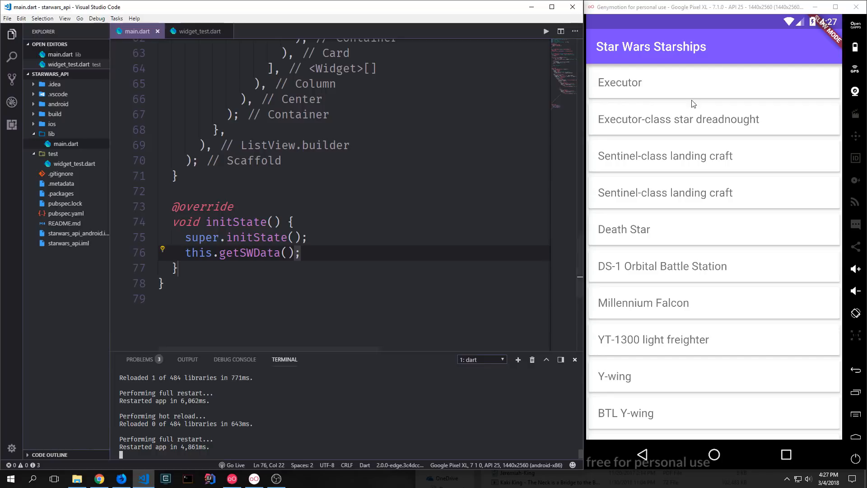
pyautogui.moveTo(701, 382)
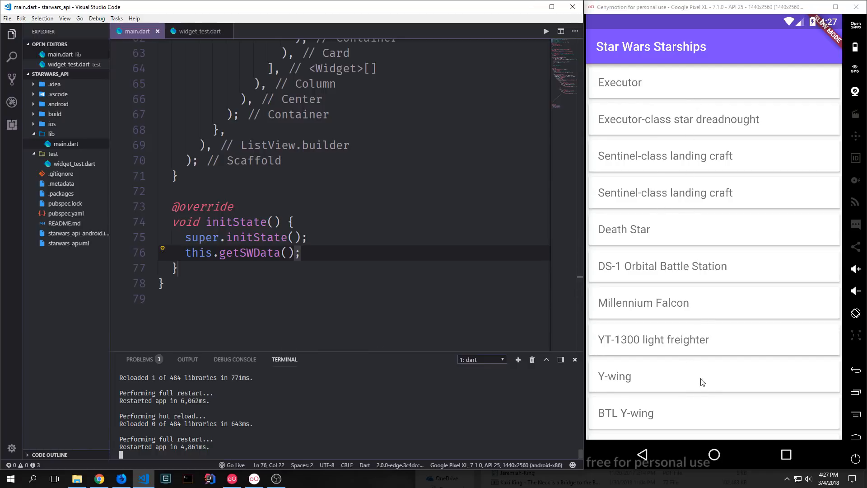
# Replace the first Card Container's Text child with an empty Row( )
pyautogui.scroll(-3)
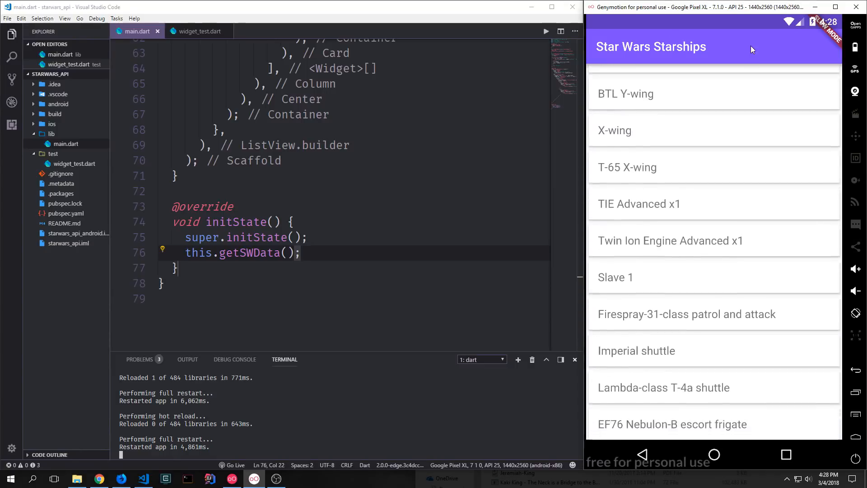
pyautogui.scroll(3)
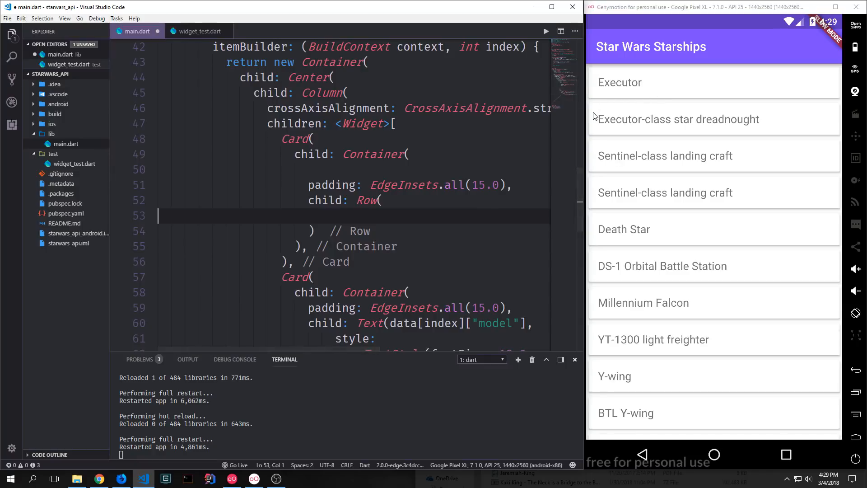
pyautogui.moveTo(601, 240)
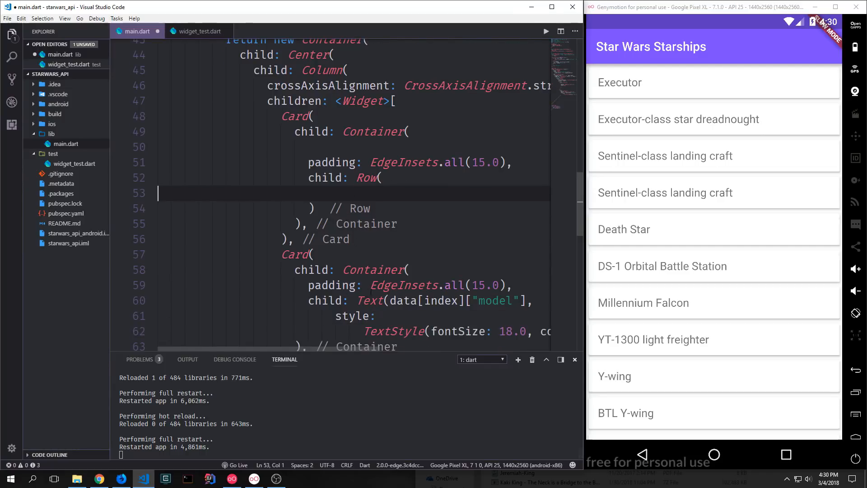
# Add Row children <Widget>[Text("Name: "), name Text] and hot reload
pyautogui.write('children: <Widget>[')
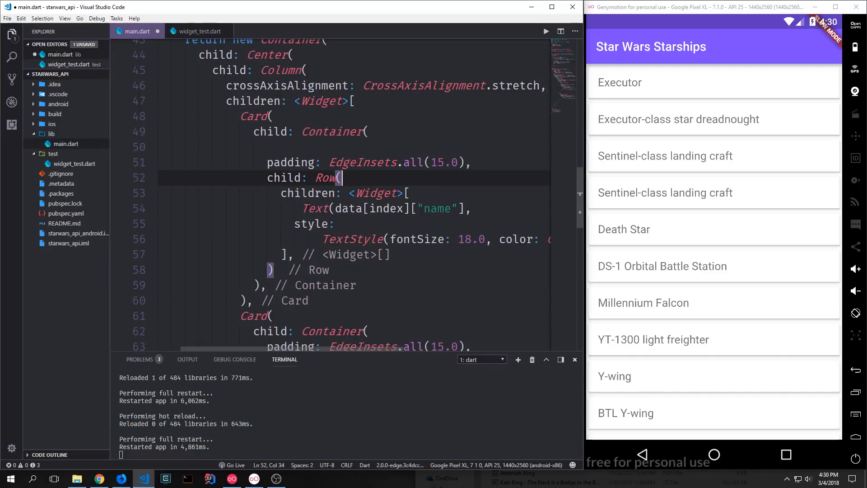
pyautogui.press('enter')
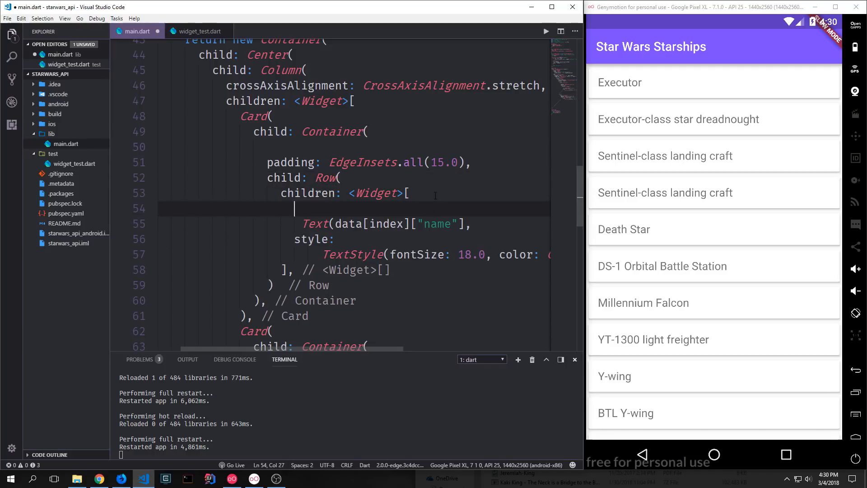
pyautogui.write('Text( "Name: "),')
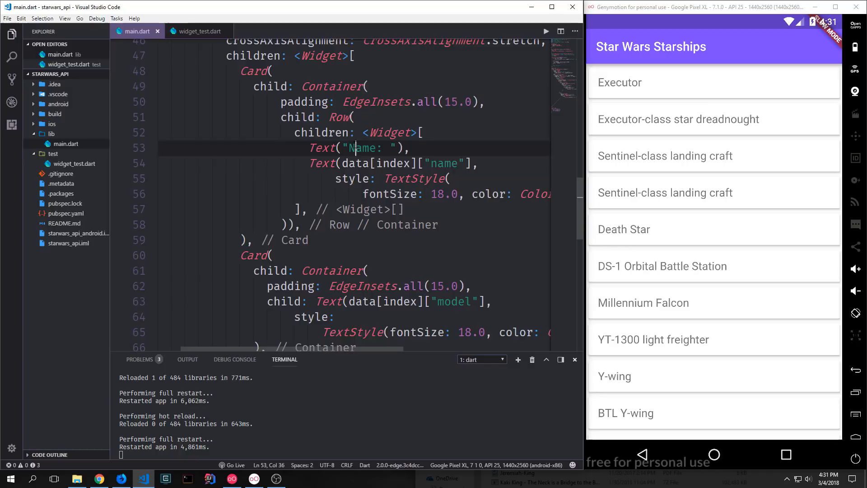
pyautogui.doubleClick(363, 148)
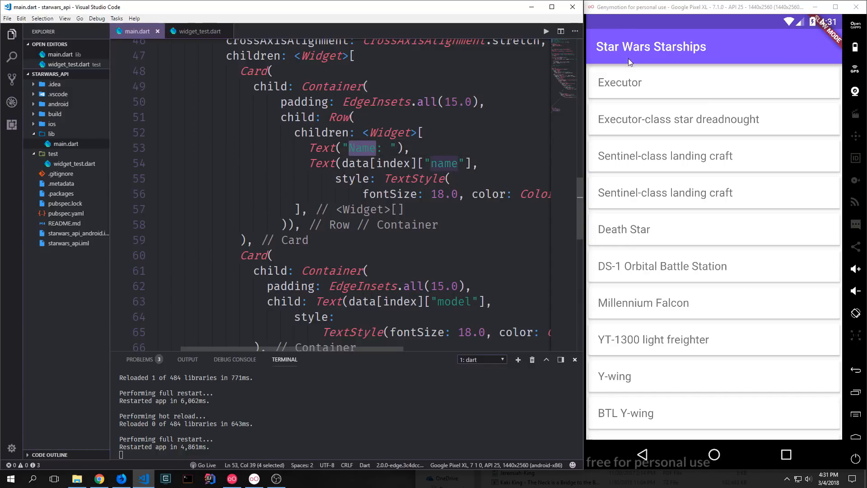
pyautogui.moveTo(630, 62)
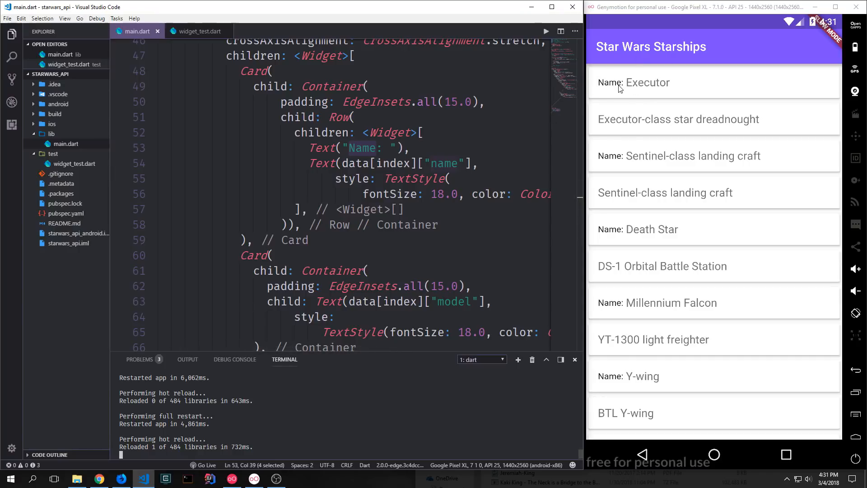
pyautogui.moveTo(619, 93)
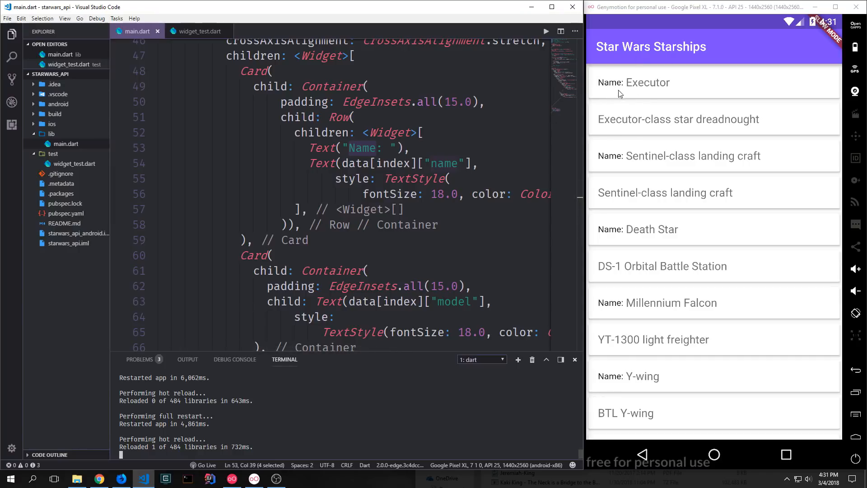
pyautogui.moveTo(643, 95)
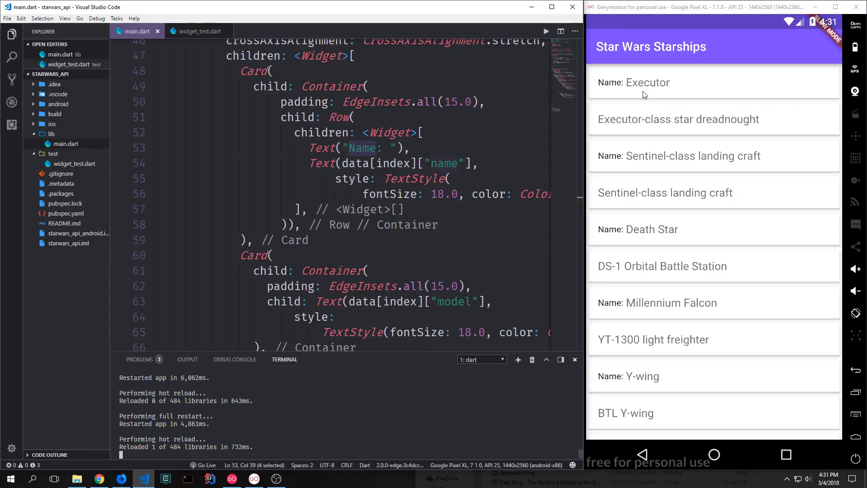
pyautogui.scroll(-3)
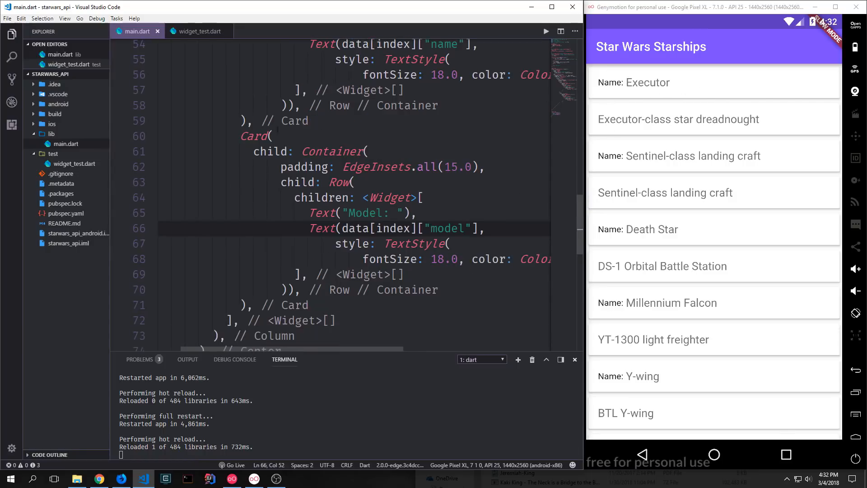
# Label the model Row "Model: ", coloring models Colors.red and names Colors.black87
pyautogui.scroll(3)
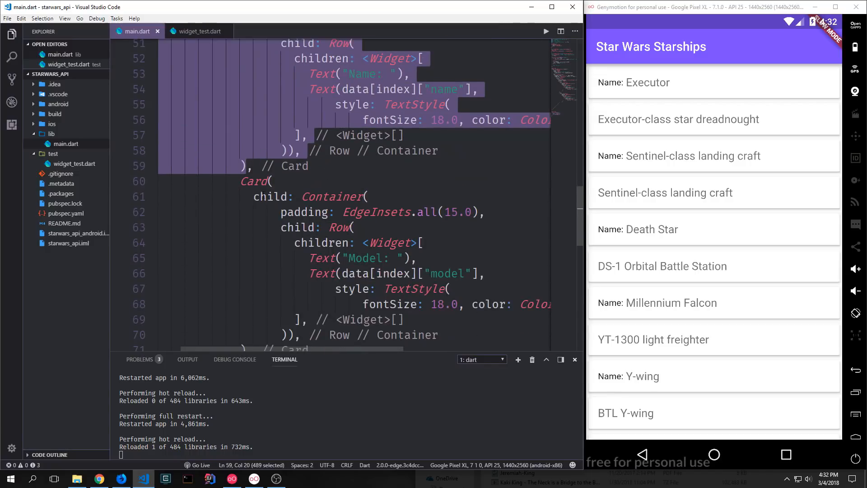
pyautogui.scroll(-3)
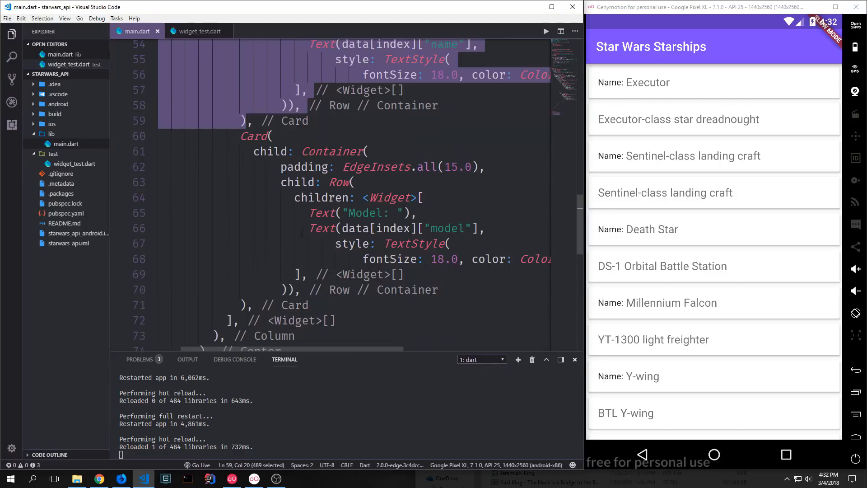
pyautogui.doubleClick(363, 213)
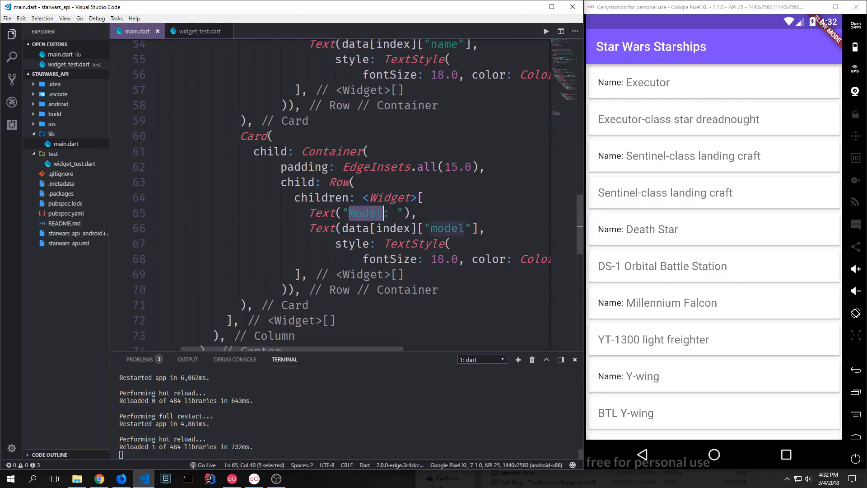
pyautogui.click(458, 228)
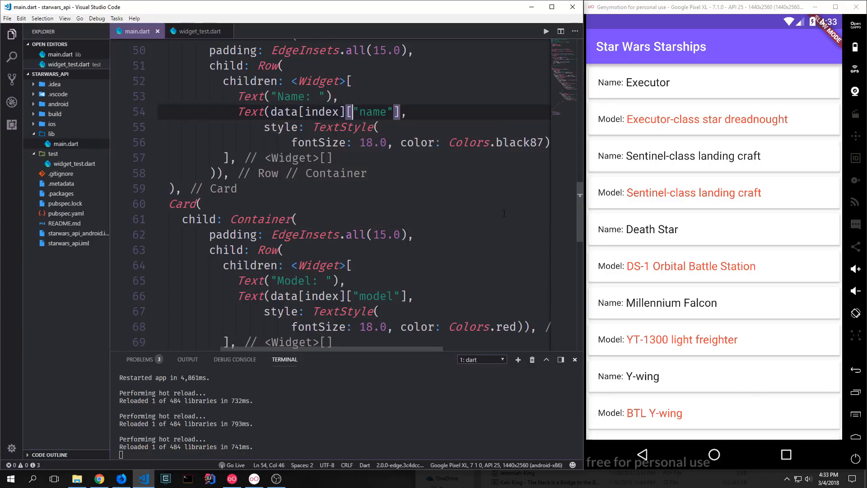
pyautogui.scroll(-3)
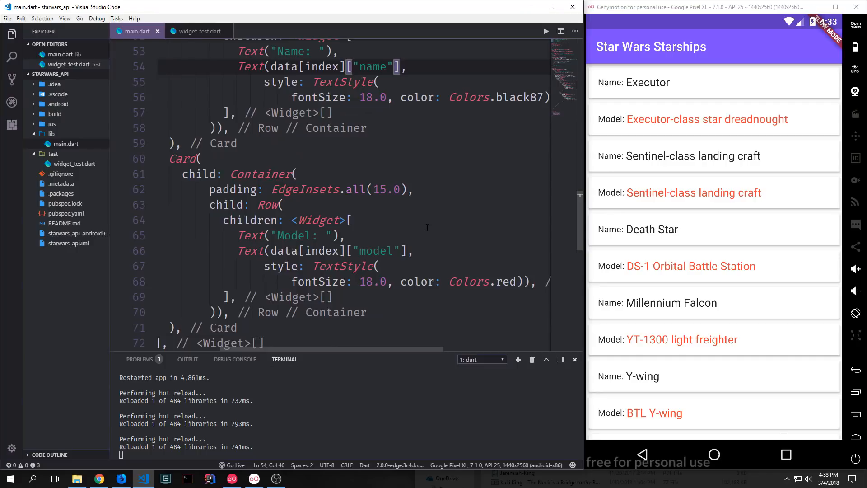
pyautogui.moveTo(726, 219)
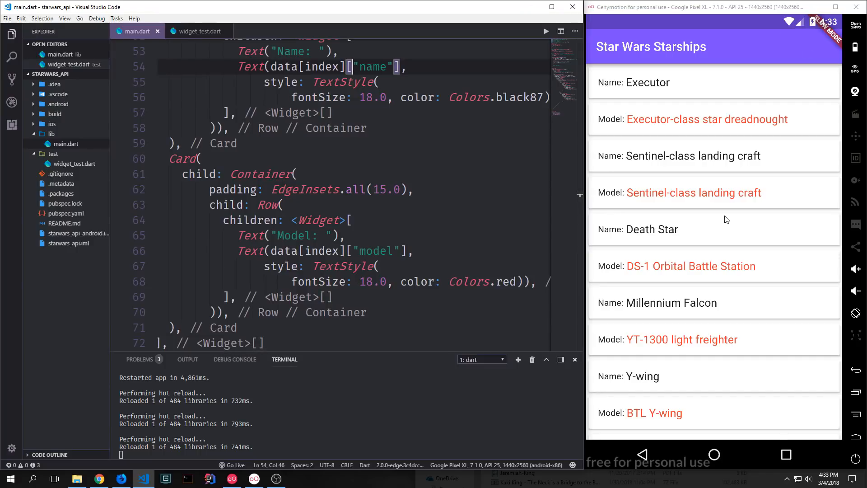
pyautogui.moveTo(652, 303)
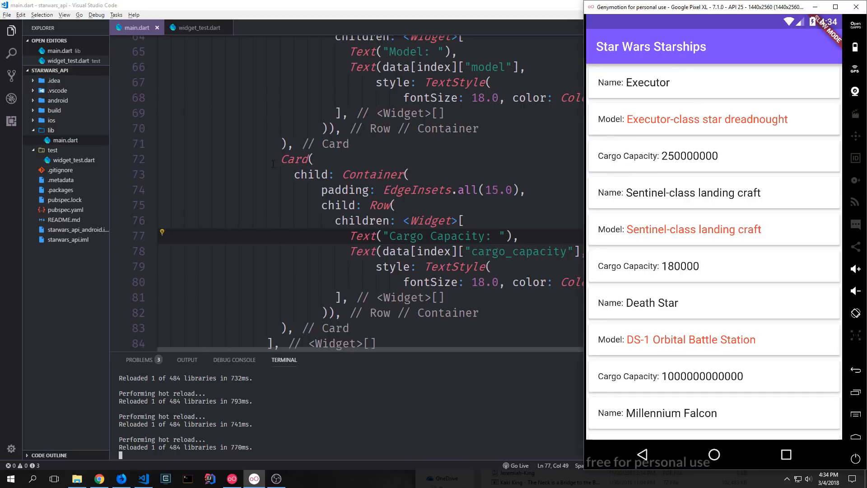
# Duplicate the Model Card as "Cargo Capacity: " reading the cargo_capacity key
pyautogui.scroll(-3)
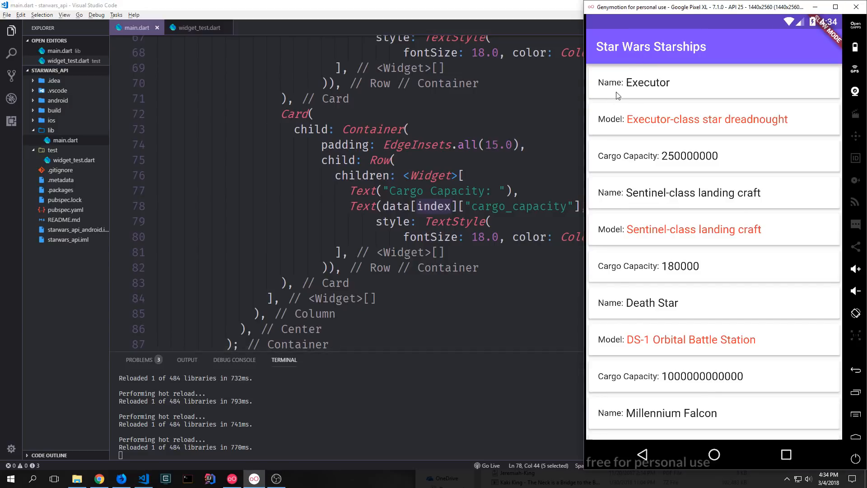
pyautogui.moveTo(657, 168)
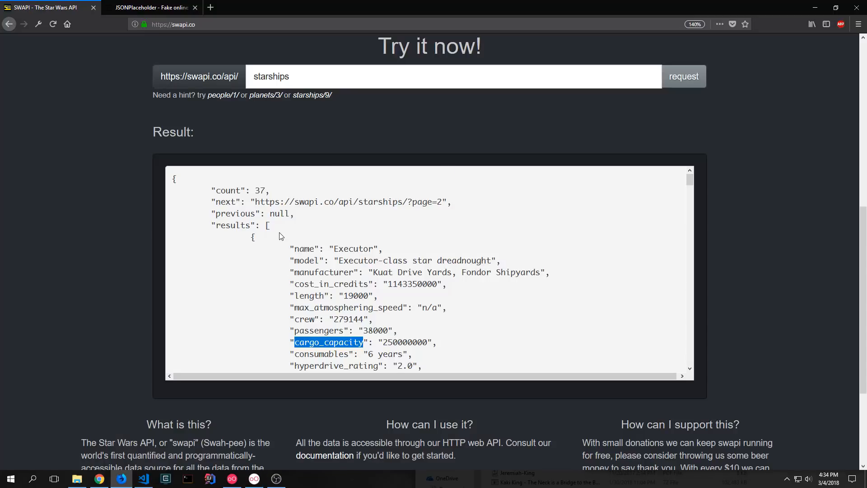
# Confirm Executor's cargo_capacity of 250000000 on SWAPI, then return to main.dart in VS Code
pyautogui.scroll(-3)
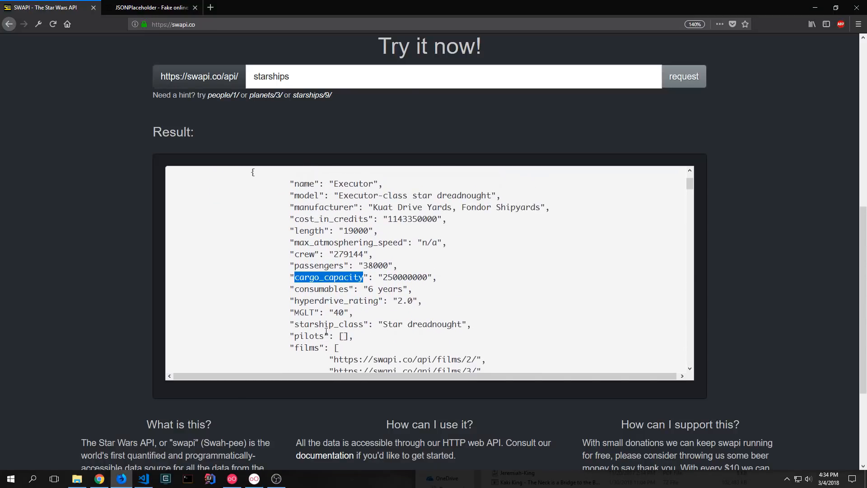
pyautogui.moveTo(303, 201)
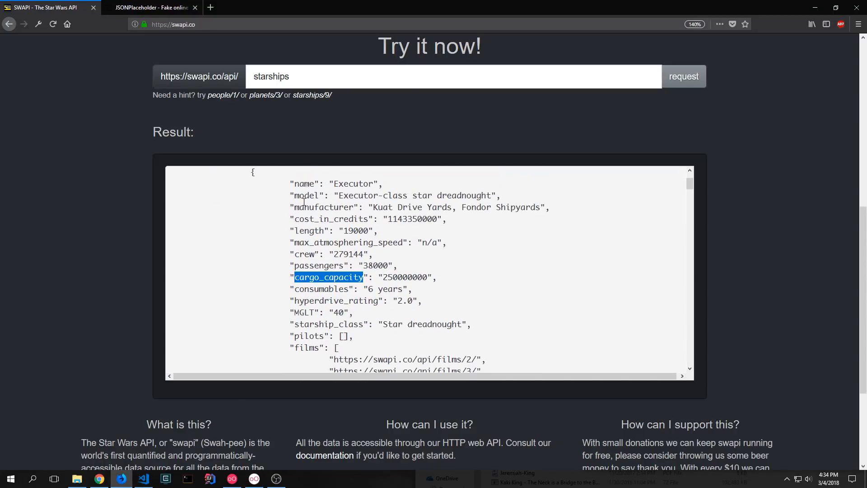
pyautogui.click(143, 478)
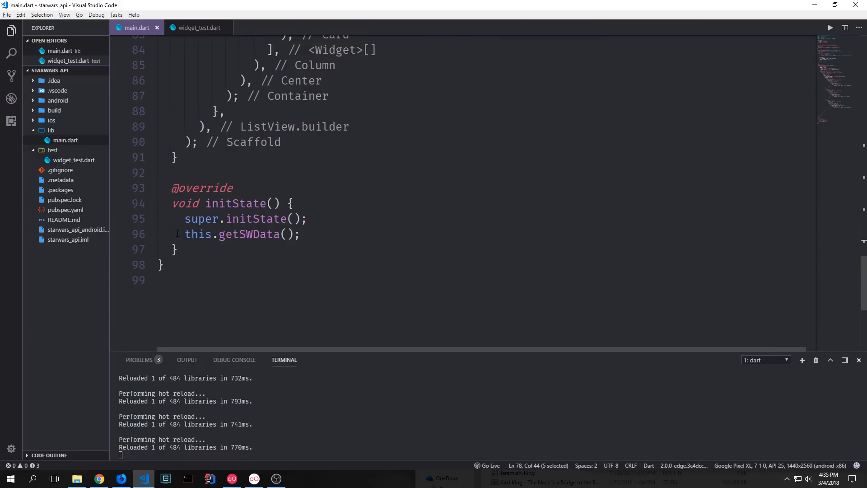
pyautogui.tripleClick(242, 233)
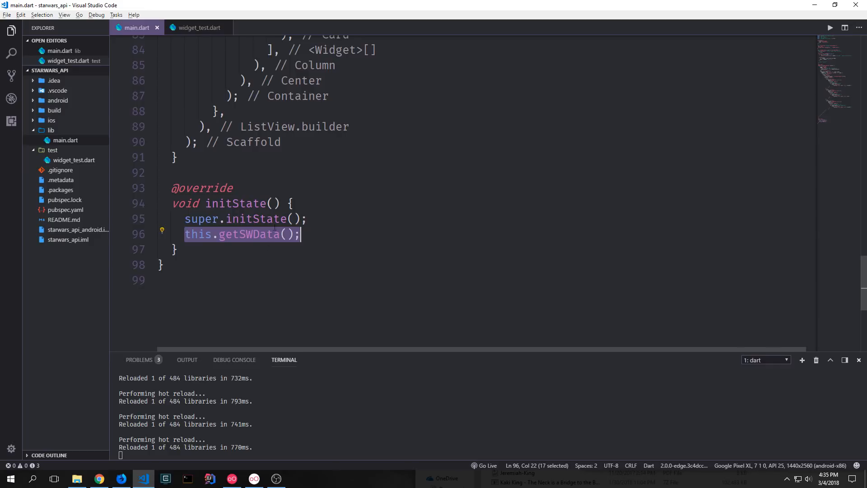
pyautogui.scroll(3)
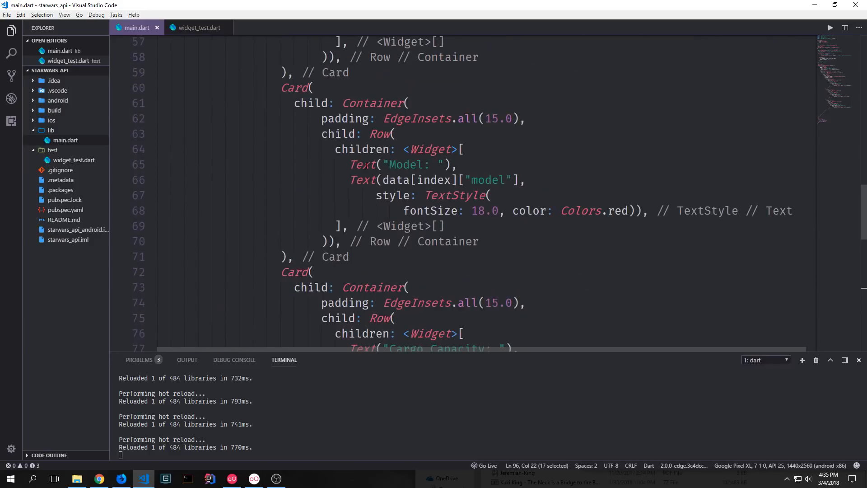
pyautogui.scroll(3)
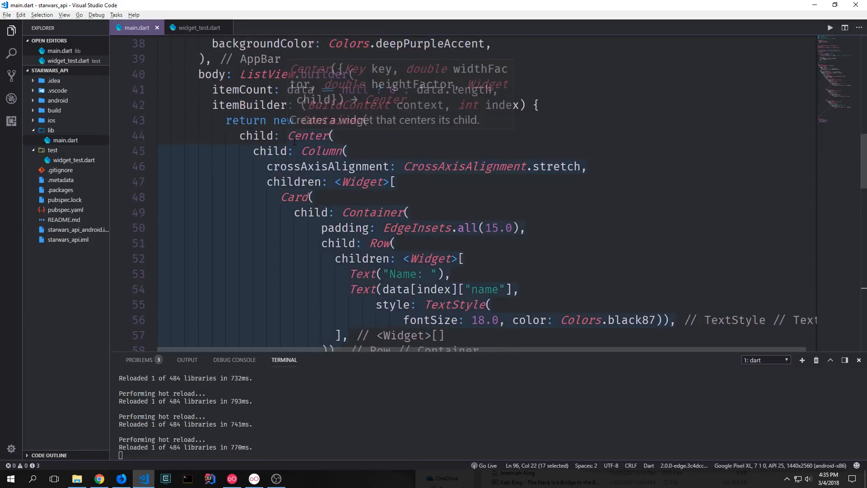